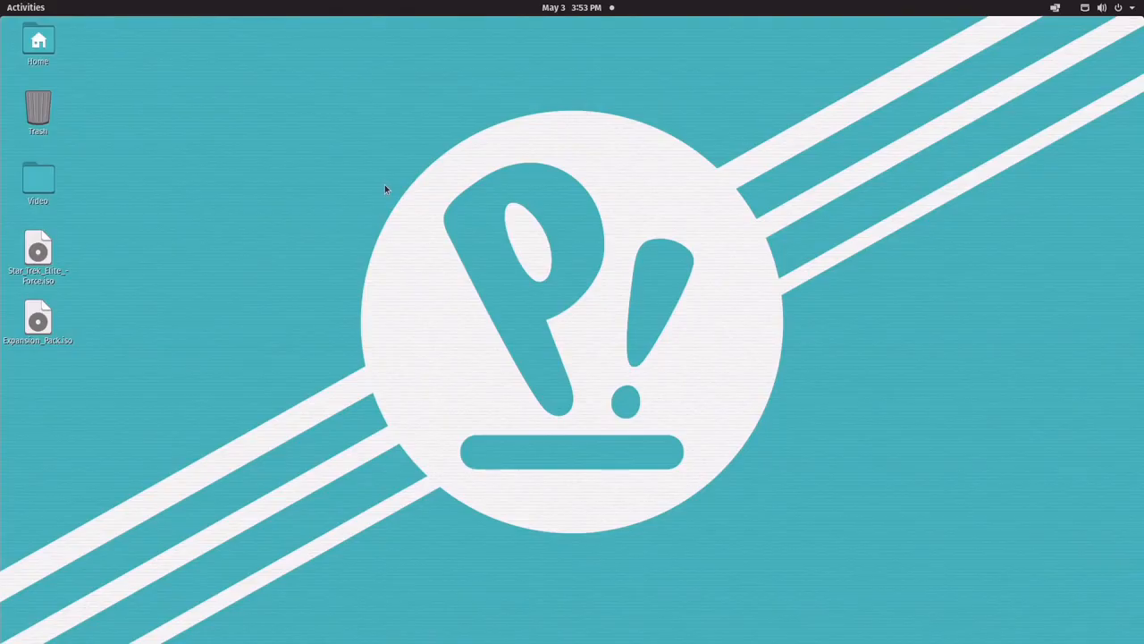
- Launch Lutris from the dock, view the GOG collection and select the lutris.net community source
{"action": "left_click", "coordinate": [25, 7]}
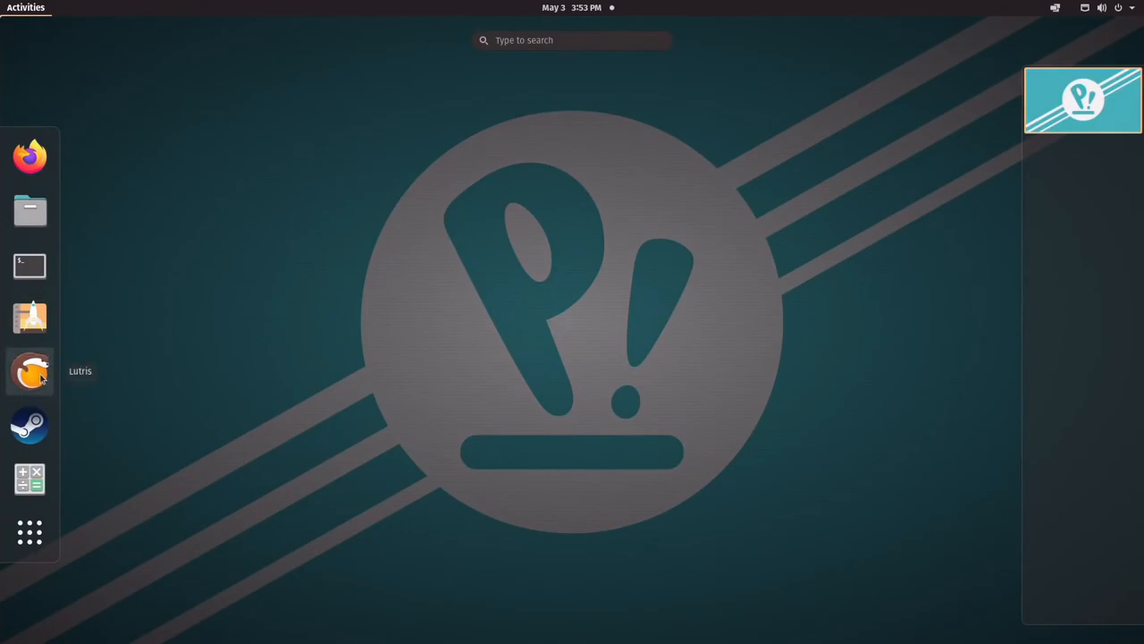
{"action": "left_click", "coordinate": [28, 370]}
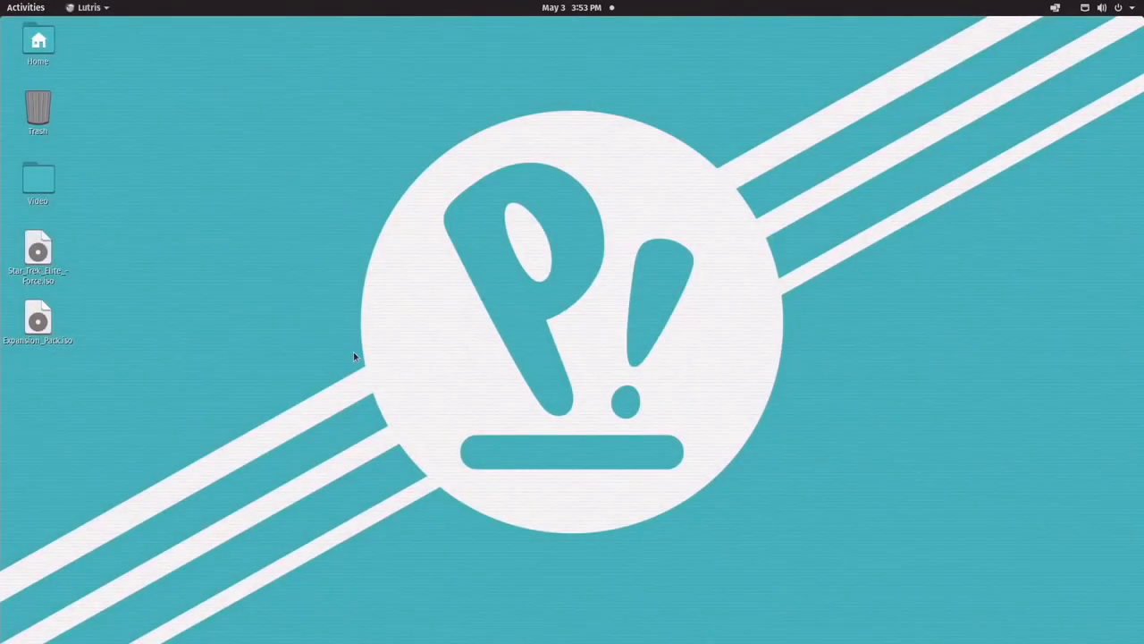
{"action": "left_click", "coordinate": [86, 7]}
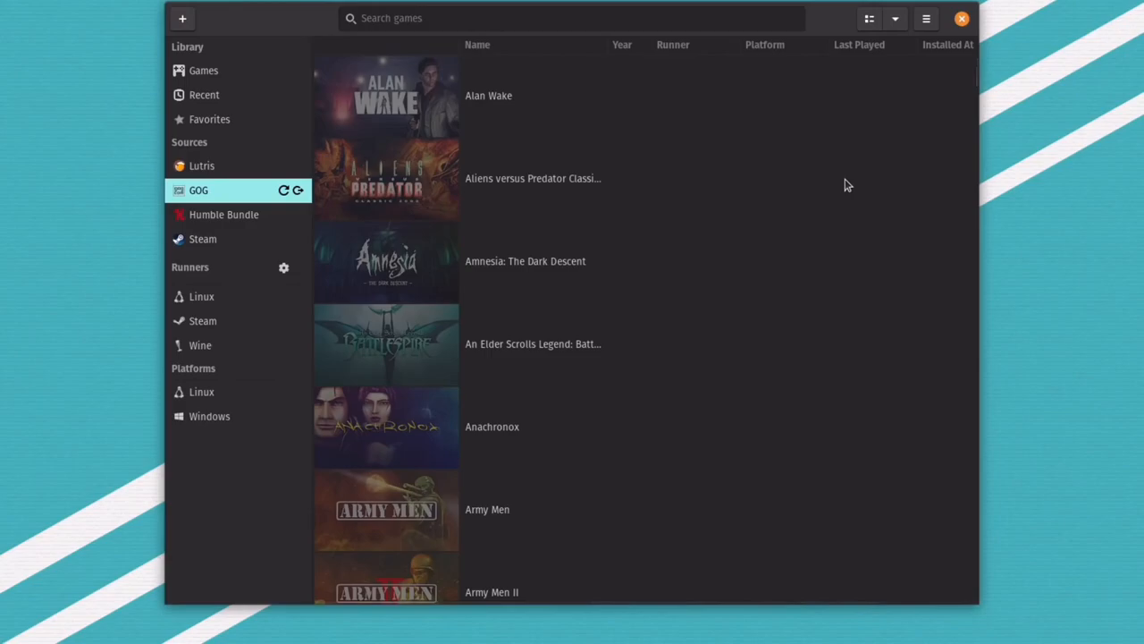
{"action": "mouse_move", "coordinate": [250, 10]}
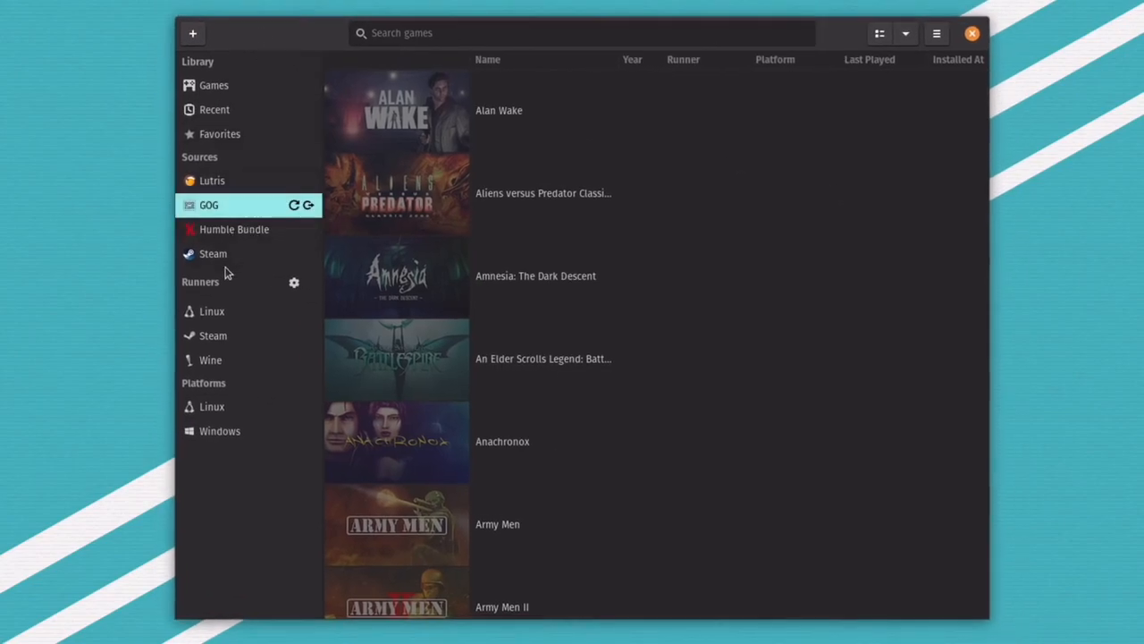
{"action": "left_click", "coordinate": [211, 179]}
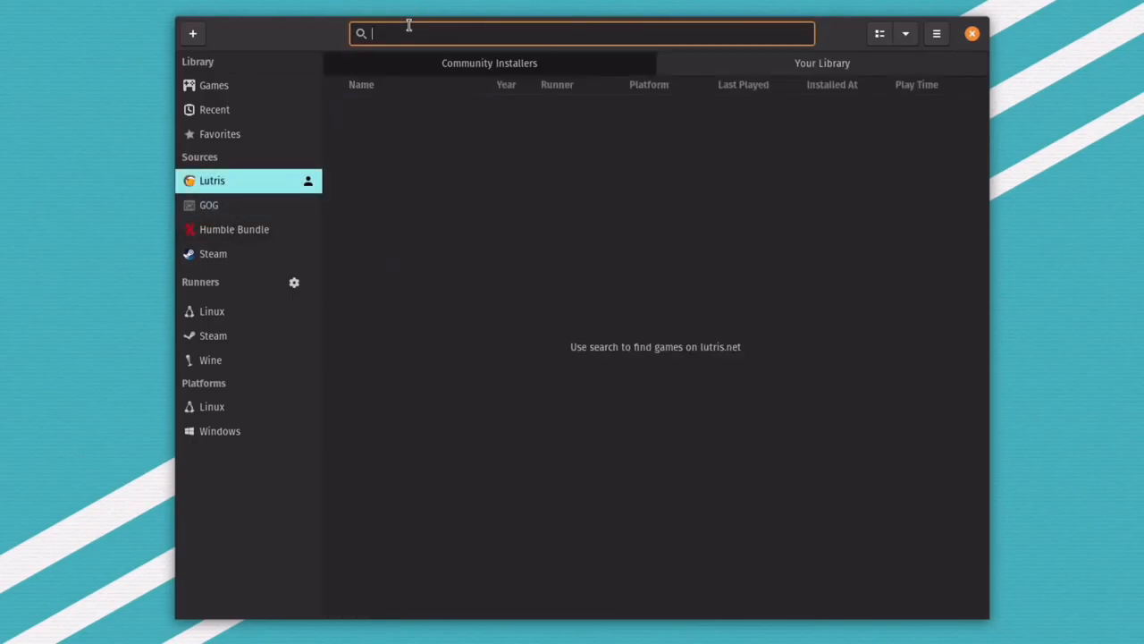
- Search lutris.net for 'overwatch' and bring up its community installer
{"action": "type", "text": "overwatch"}
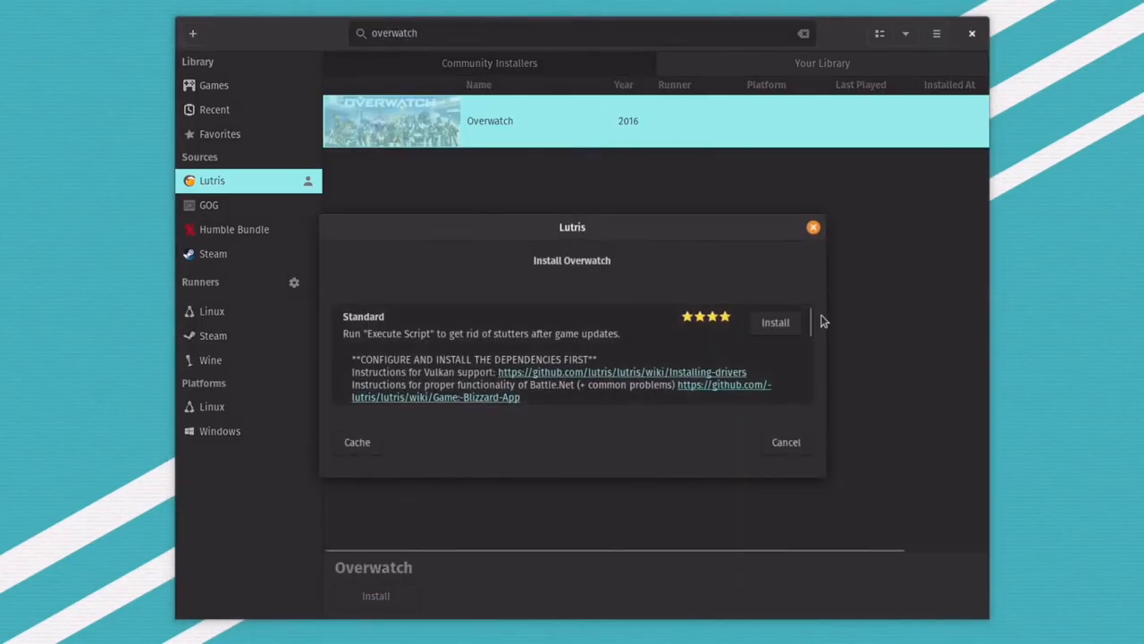
{"action": "scroll", "scroll_direction": "down", "scroll_amount": 3}
{"action": "type", "text": "crysis 3"}
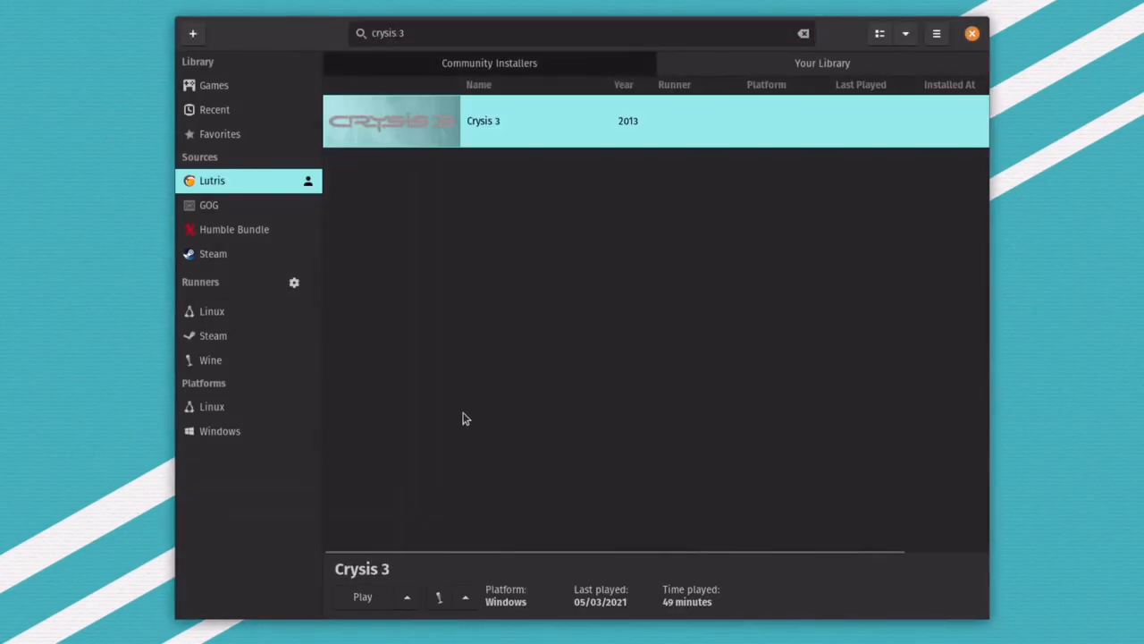
{"action": "left_click", "coordinate": [361, 597]}
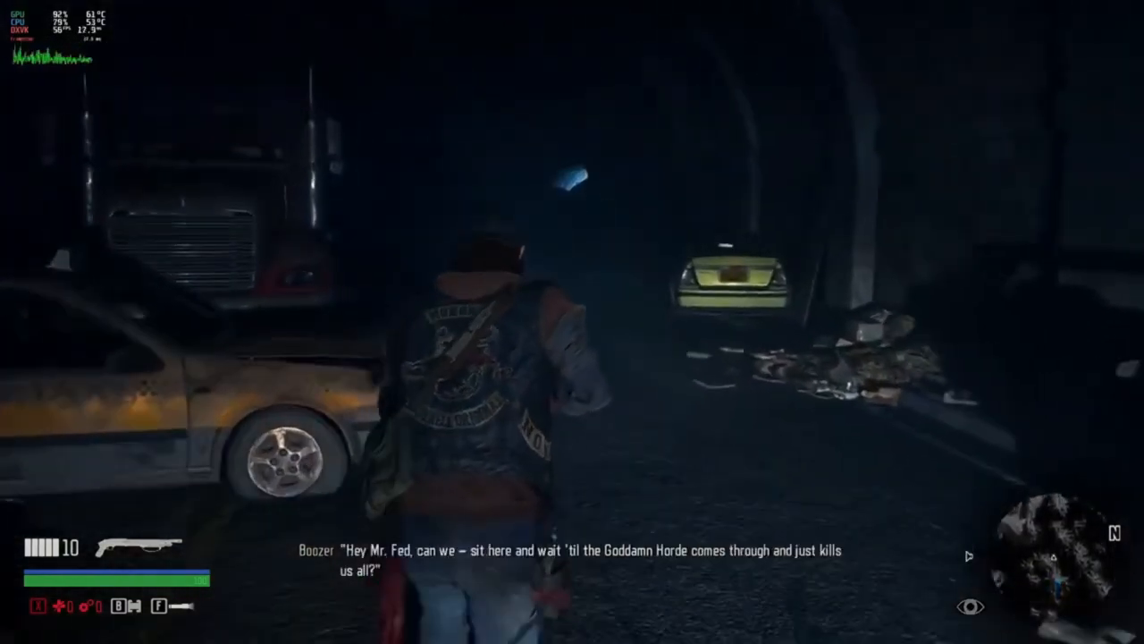
{"action": "key", "text": "w"}
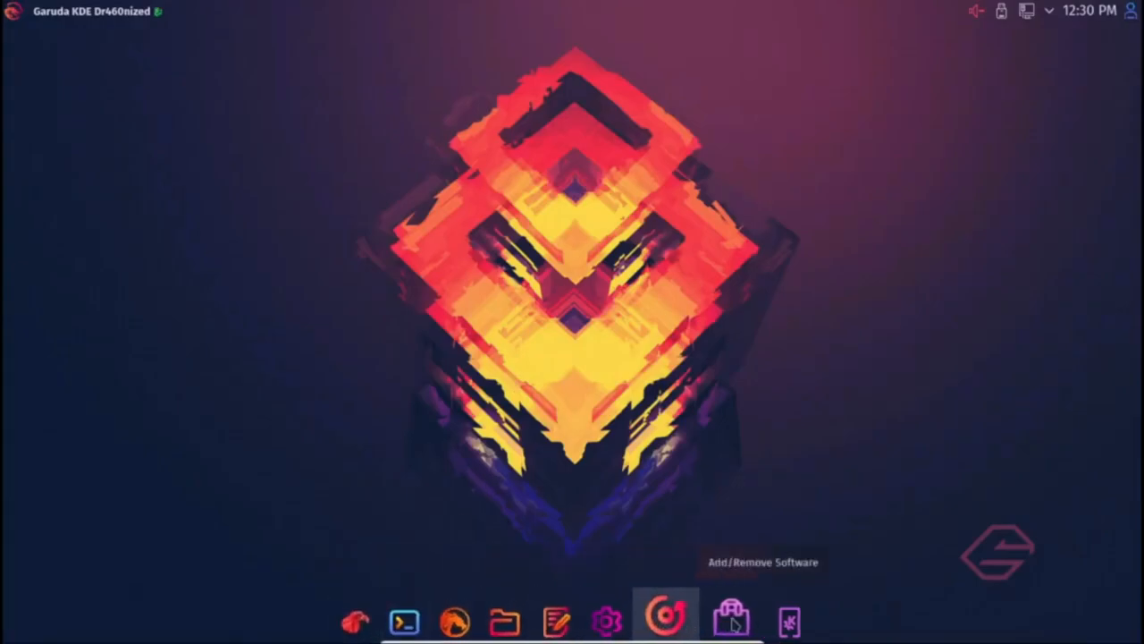
- Start GameHub from the Games category of the application launcher
{"action": "left_click", "coordinate": [354, 630]}
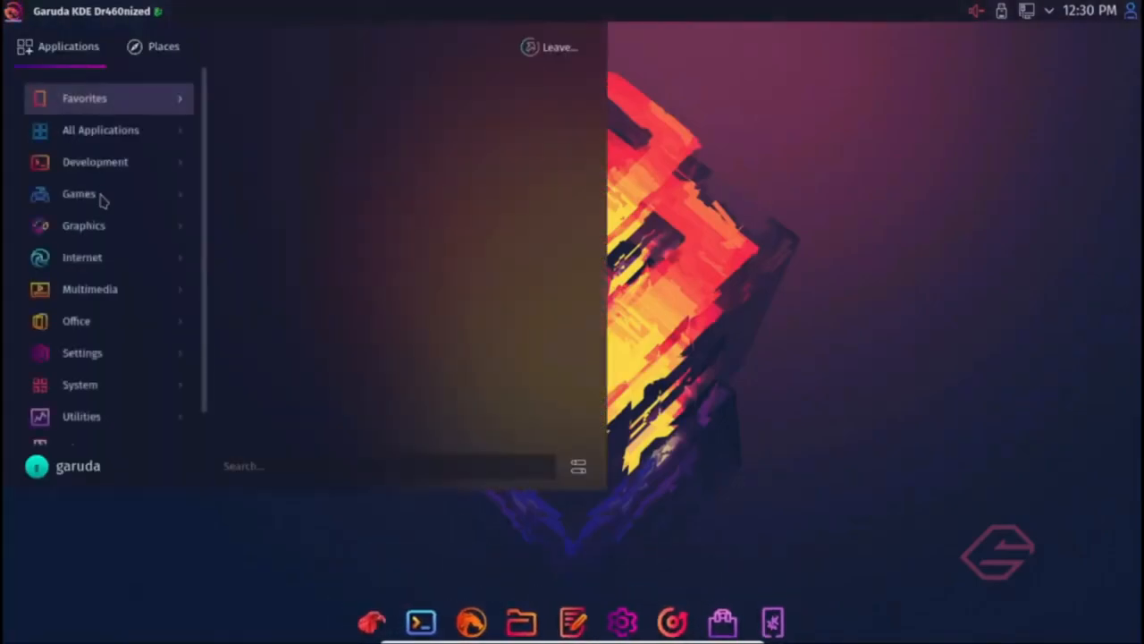
{"action": "left_click", "coordinate": [79, 193]}
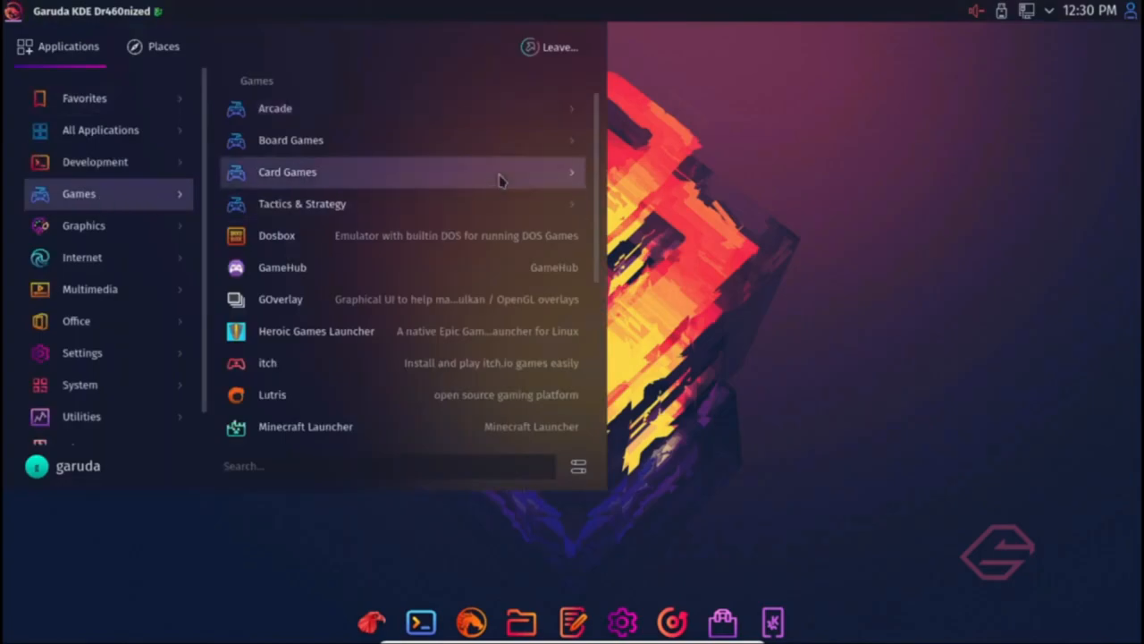
{"action": "mouse_move", "coordinate": [504, 193]}
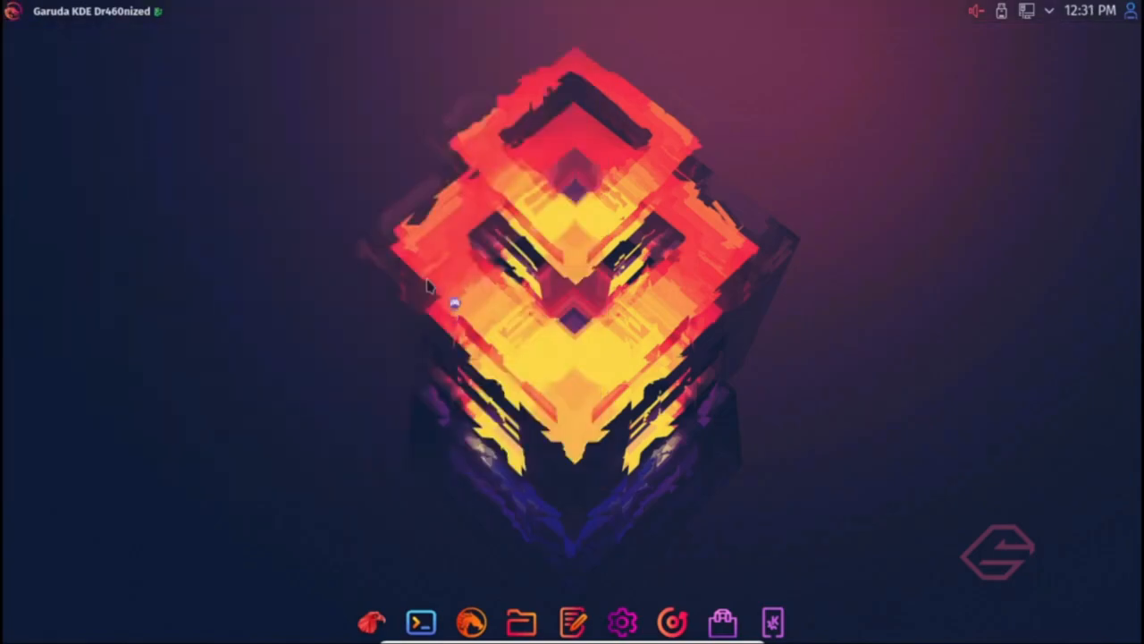
{"action": "left_click", "coordinate": [469, 622]}
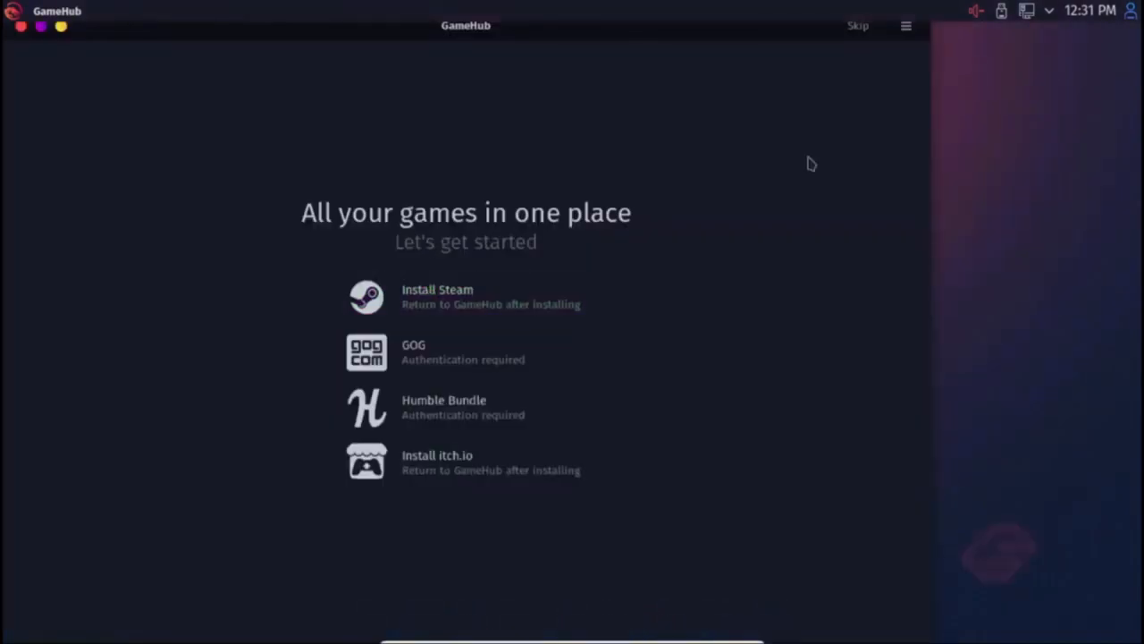
- Browse Board Games, return to the full games list and start the Minecraft Launcher
{"action": "left_click", "coordinate": [858, 27]}
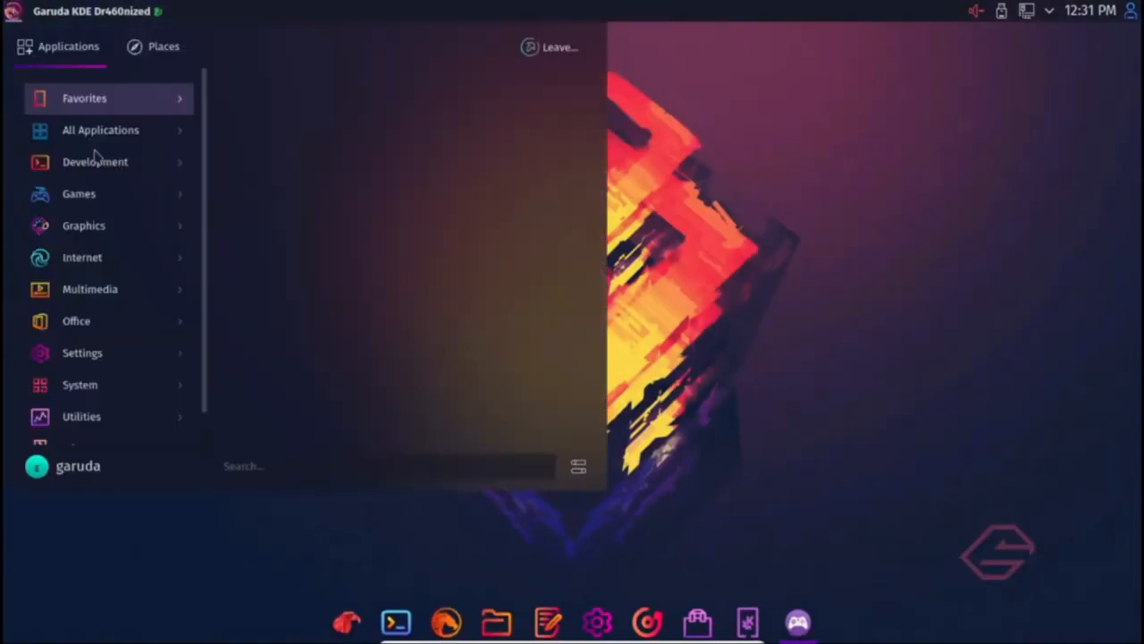
{"action": "left_click", "coordinate": [79, 193]}
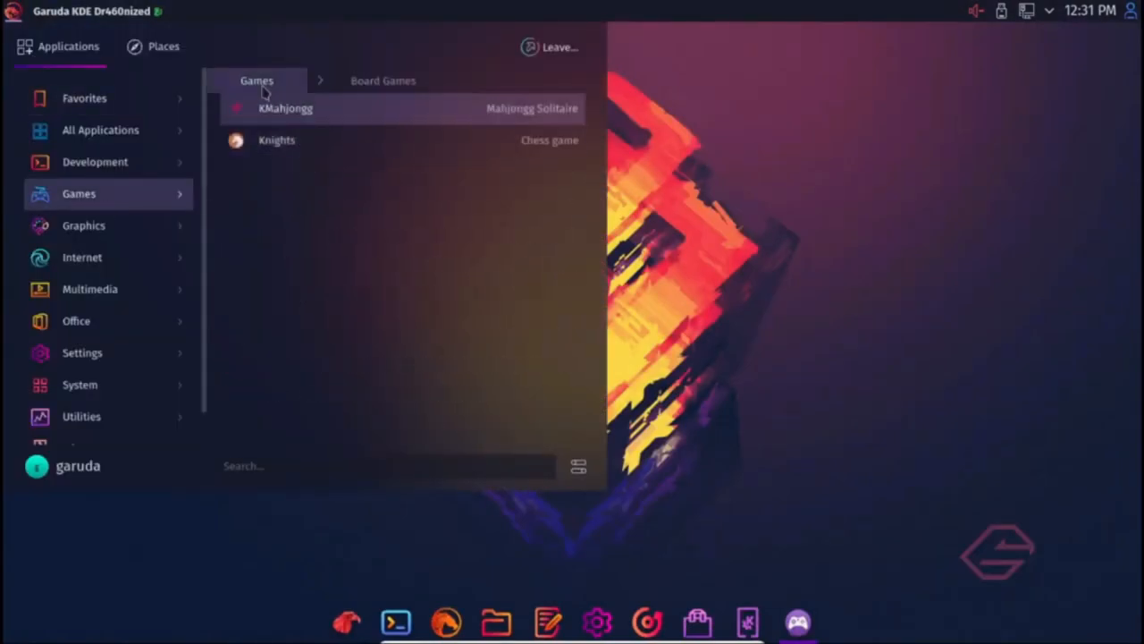
{"action": "left_click", "coordinate": [258, 81]}
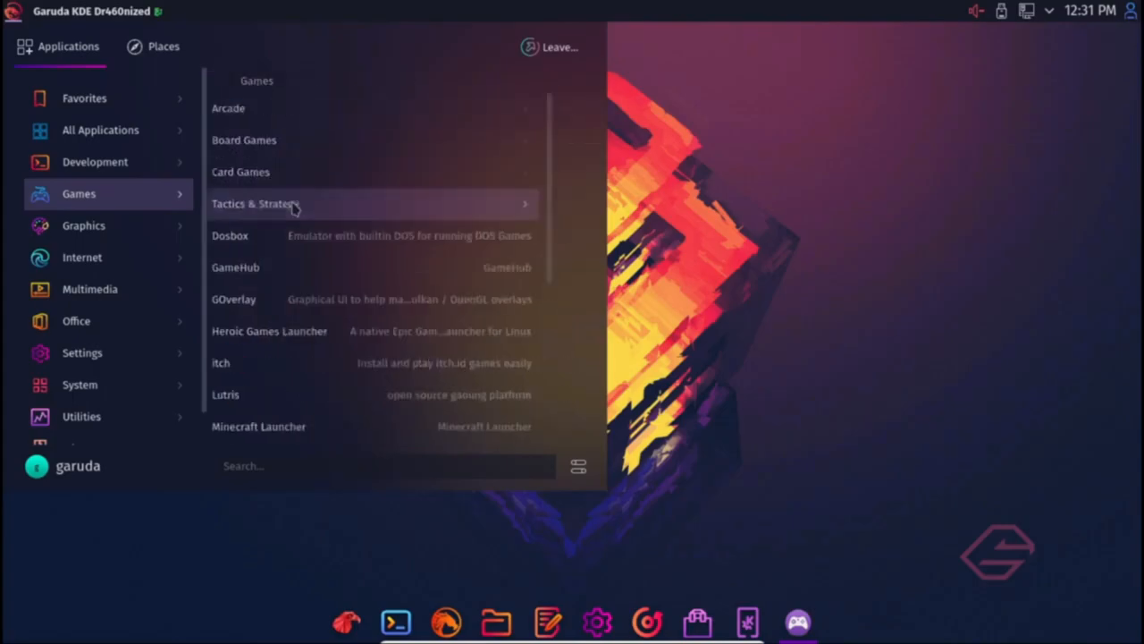
{"action": "scroll", "scroll_direction": "down", "scroll_amount": 3}
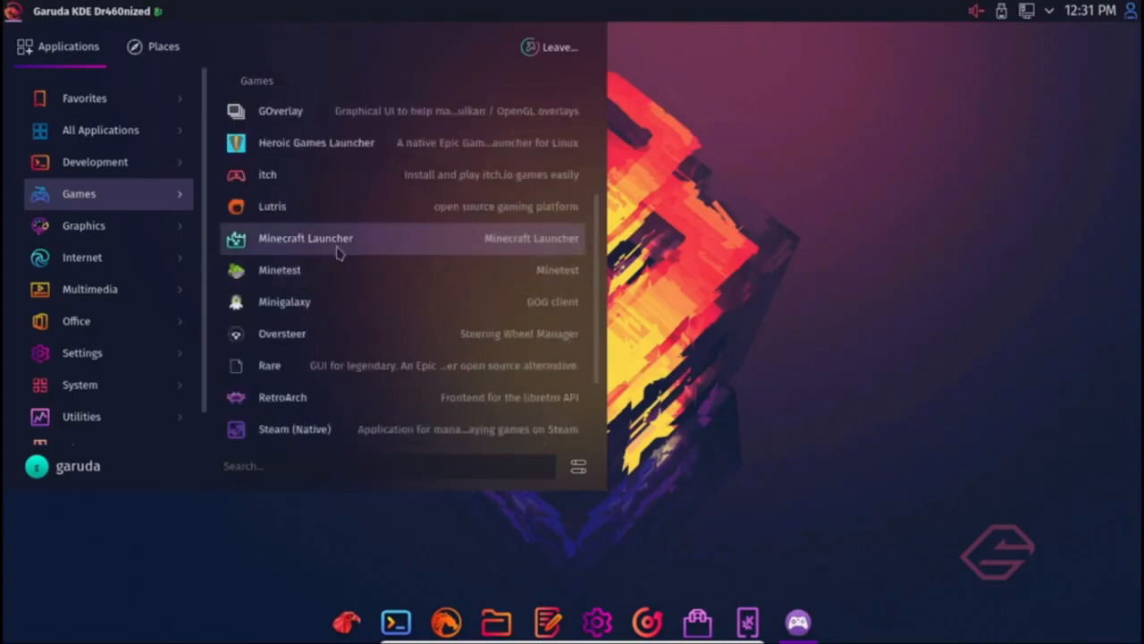
{"action": "left_click", "coordinate": [336, 238]}
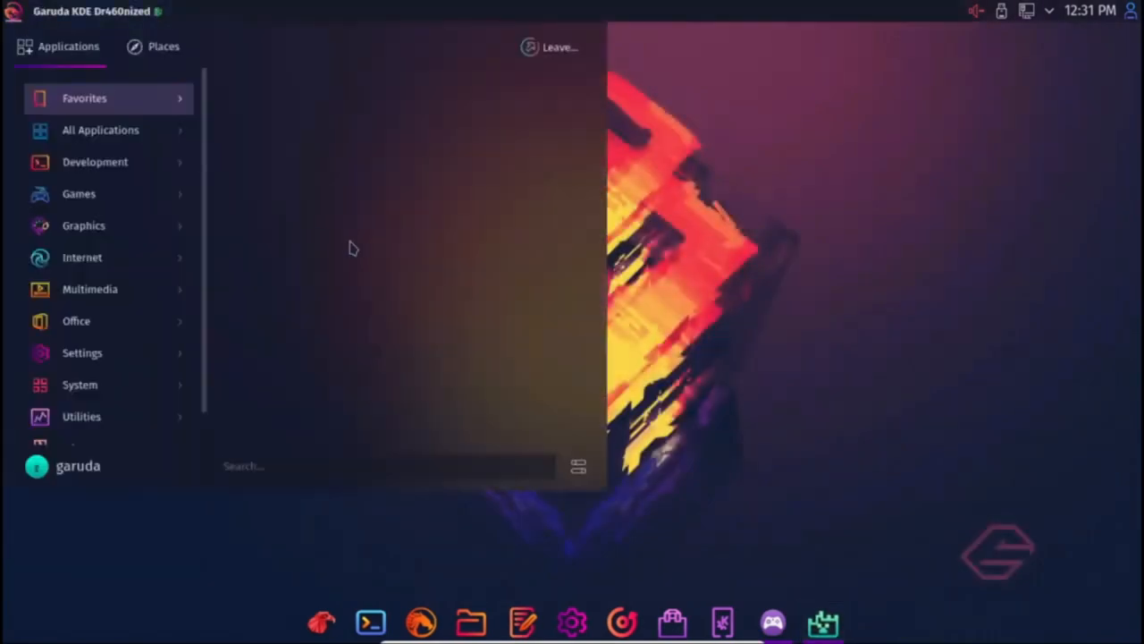
{"action": "left_click", "coordinate": [78, 384]}
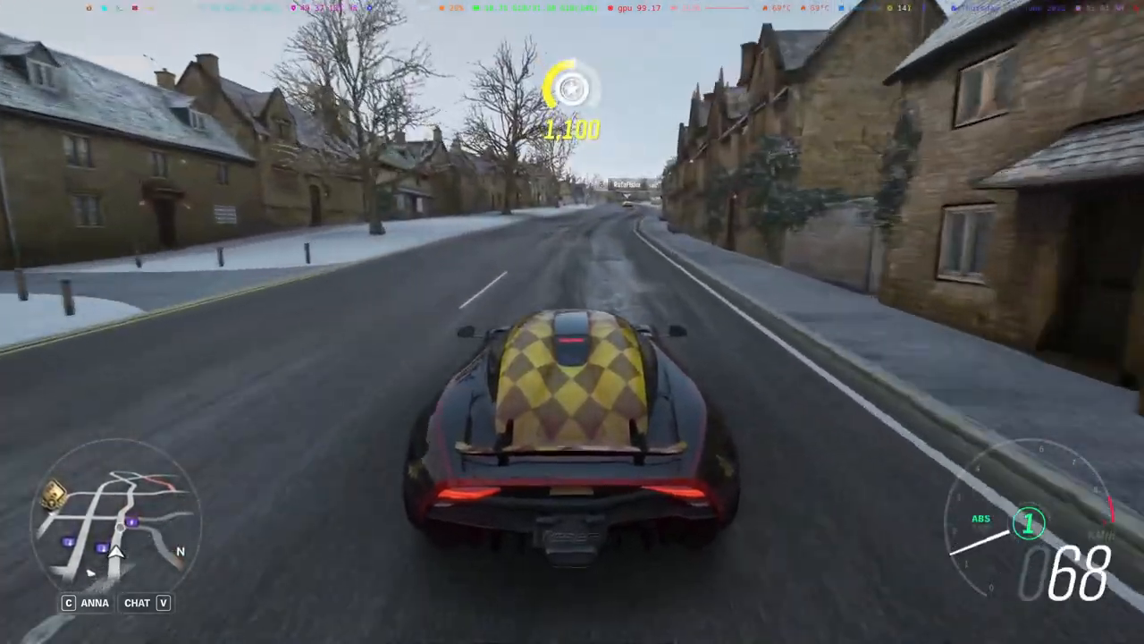
{"action": "key", "text": "Escape"}
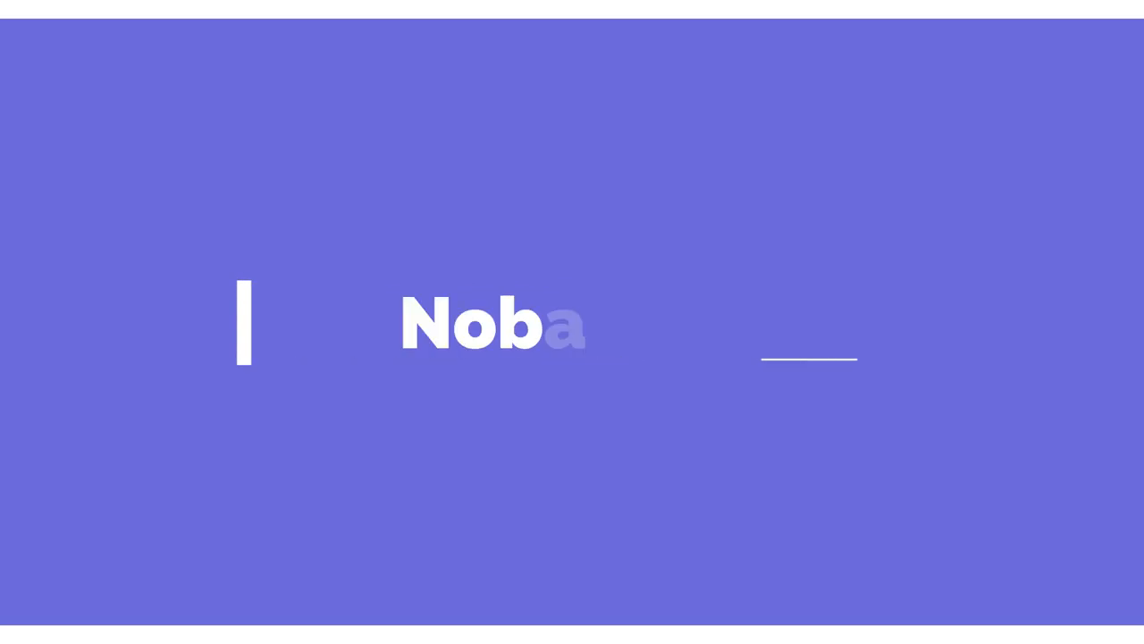
{"action": "type", "text": "Nobara OS"}
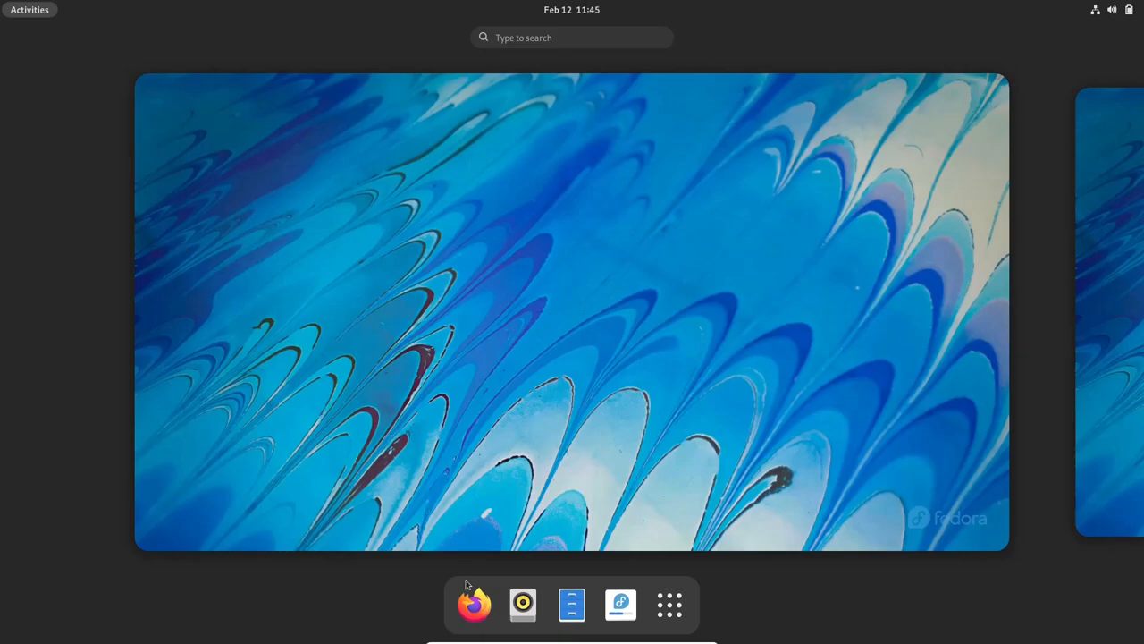
- Show Nobara's full application grid before and after checking Lutris
{"action": "left_click", "coordinate": [668, 605]}
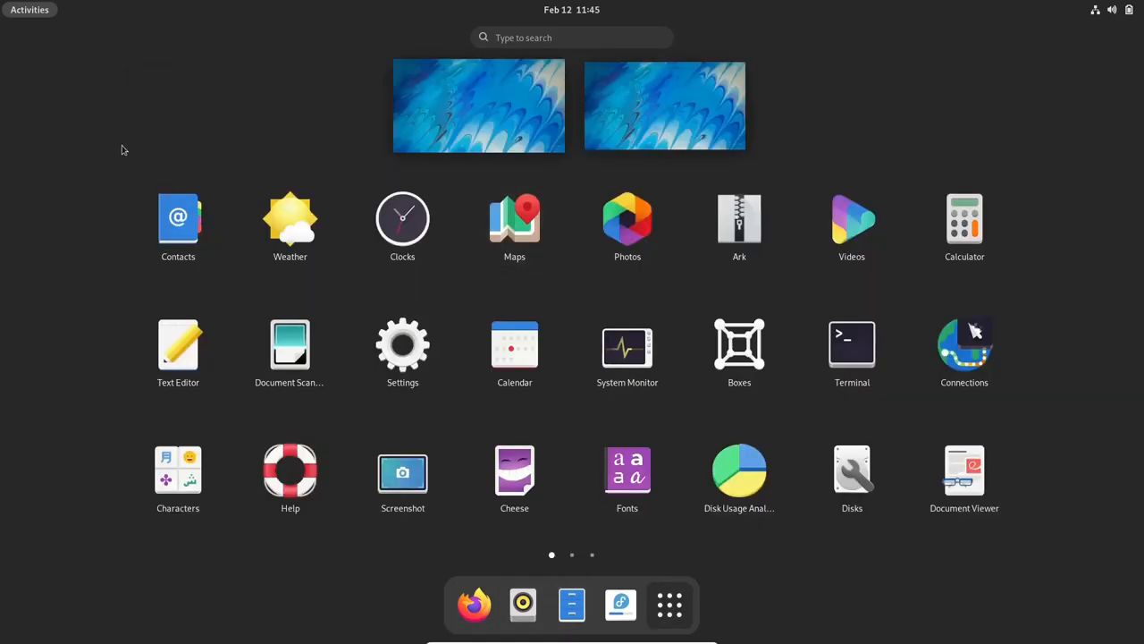
{"action": "mouse_move", "coordinate": [740, 349]}
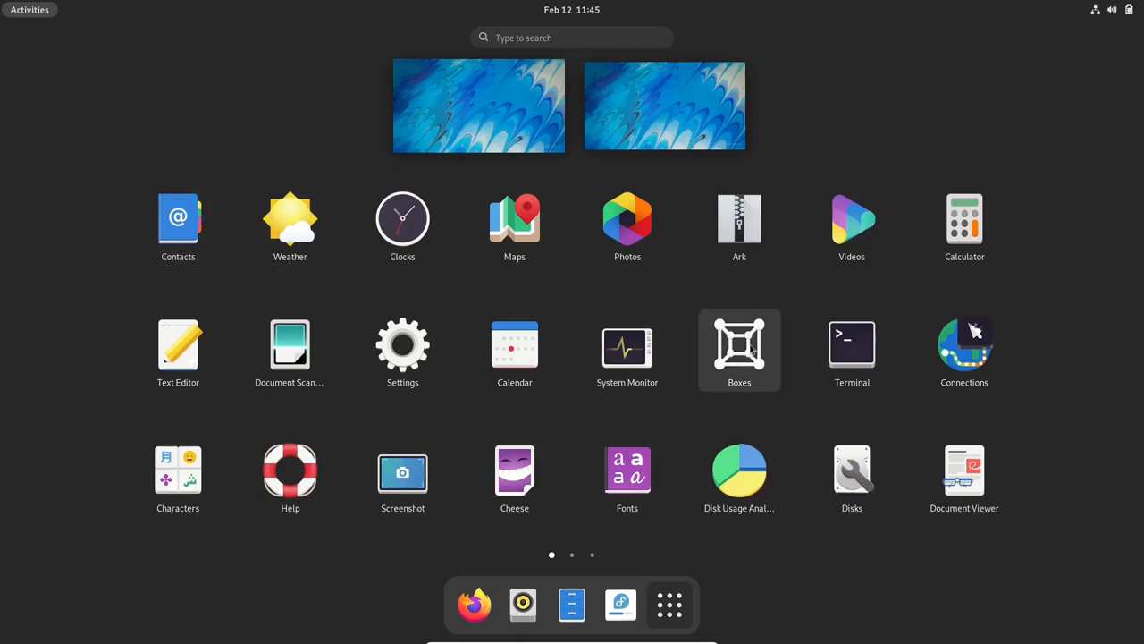
{"action": "mouse_move", "coordinate": [574, 340]}
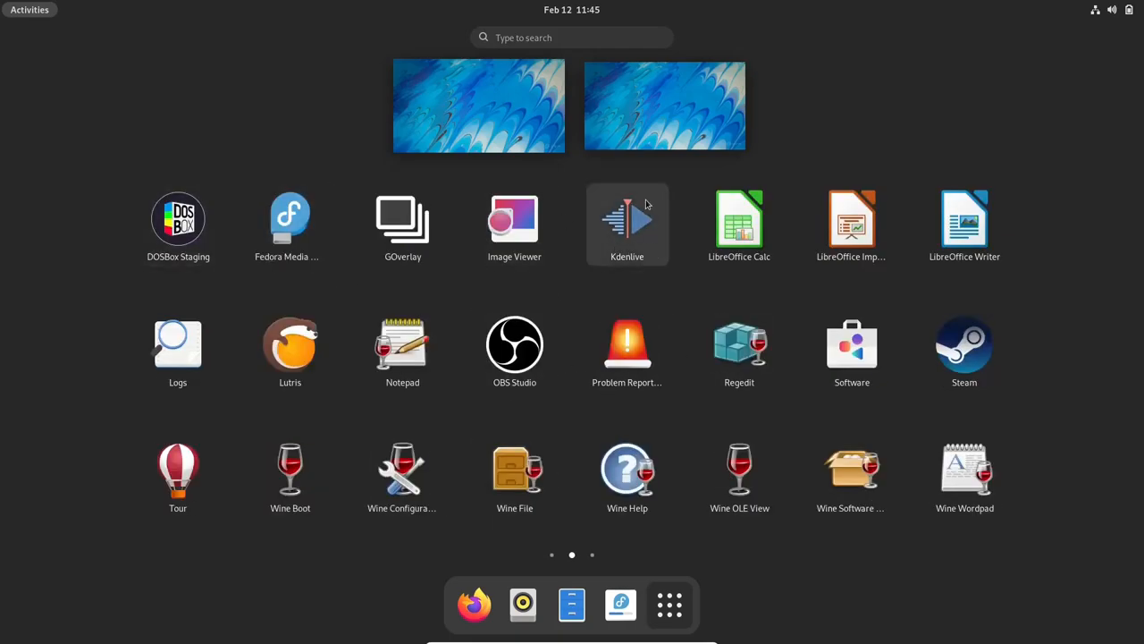
{"action": "mouse_move", "coordinate": [740, 350]}
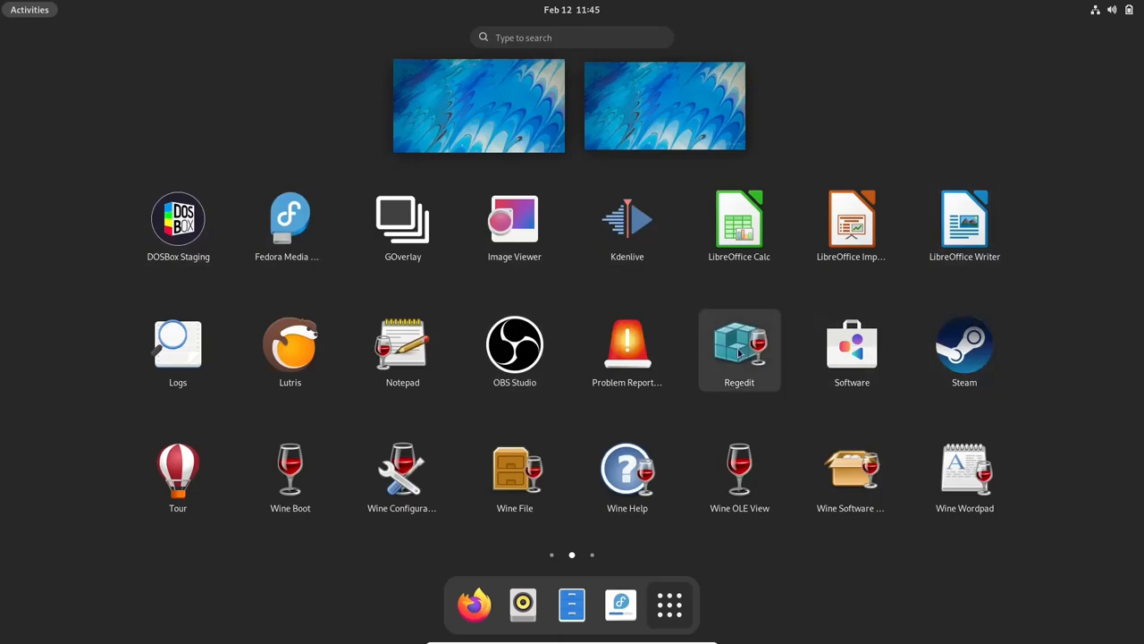
{"action": "mouse_move", "coordinate": [515, 349]}
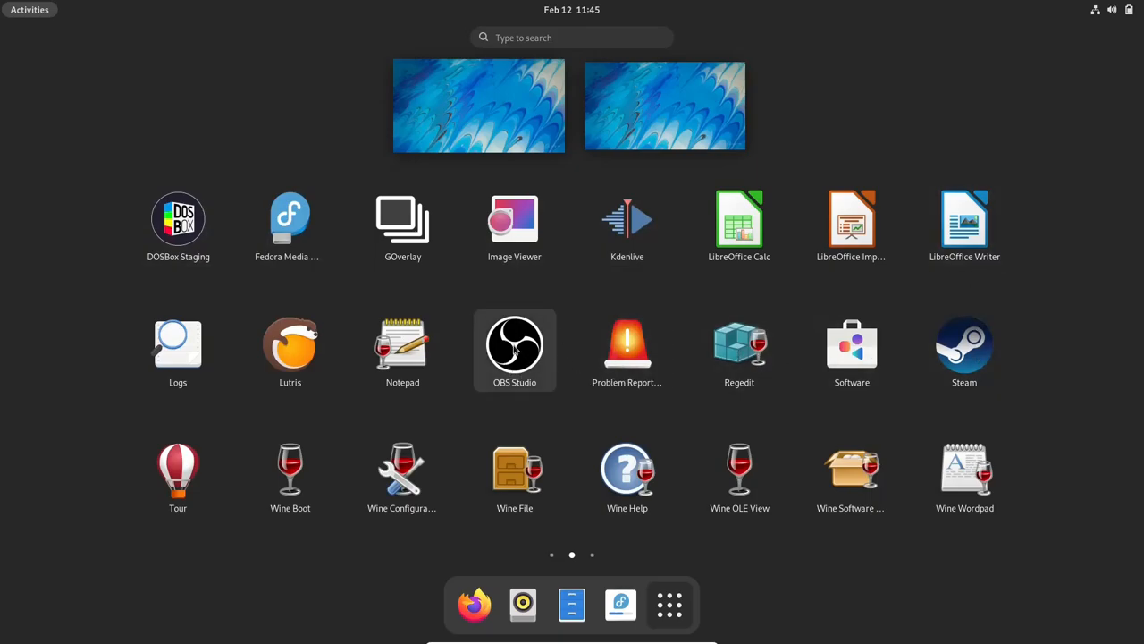
{"action": "mouse_move", "coordinate": [301, 354]}
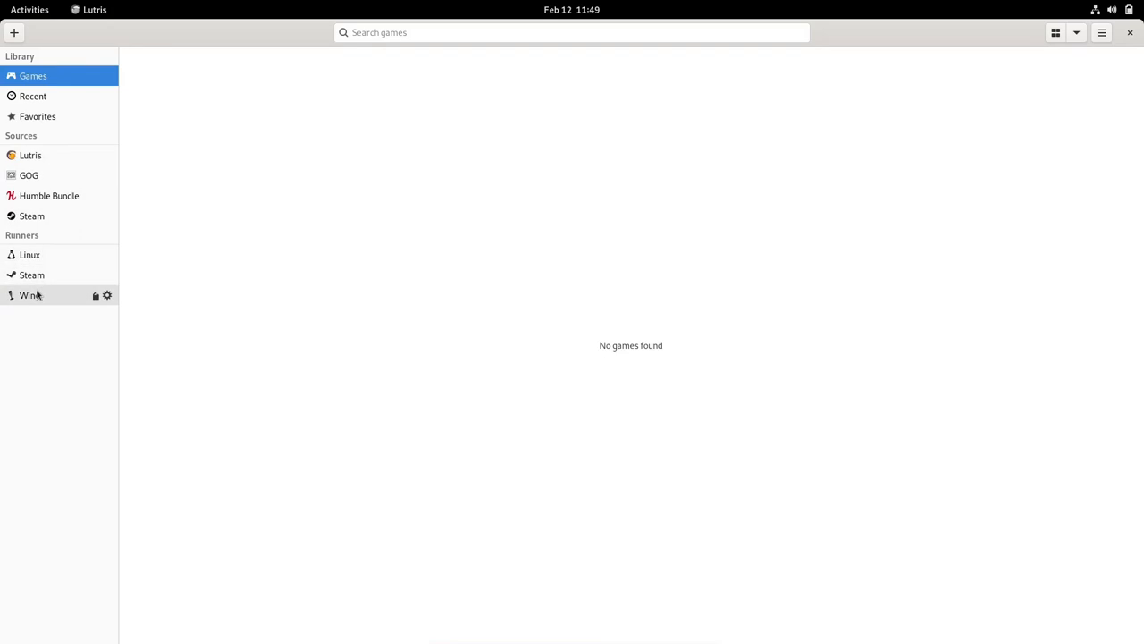
{"action": "mouse_move", "coordinate": [939, 51]}
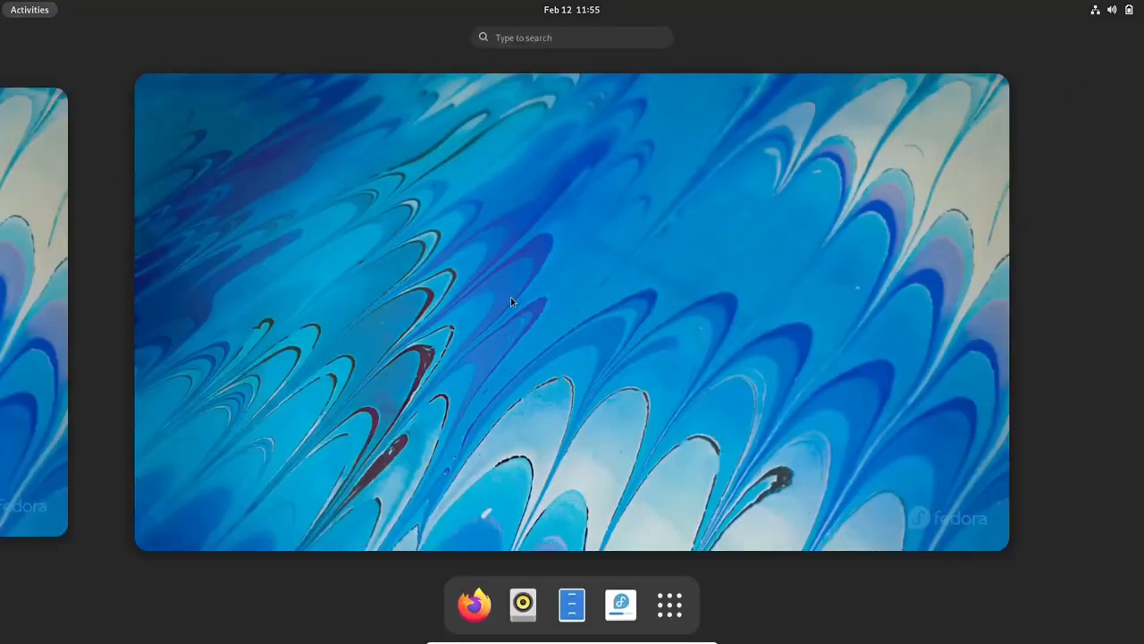
{"action": "left_click", "coordinate": [669, 604]}
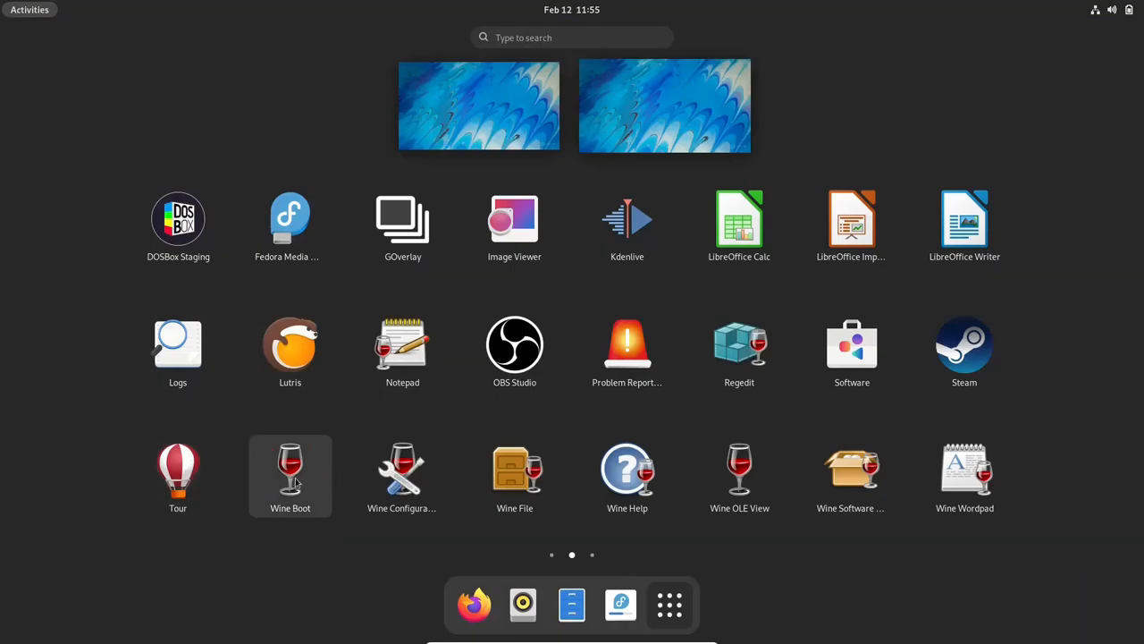
{"action": "mouse_move", "coordinate": [626, 468]}
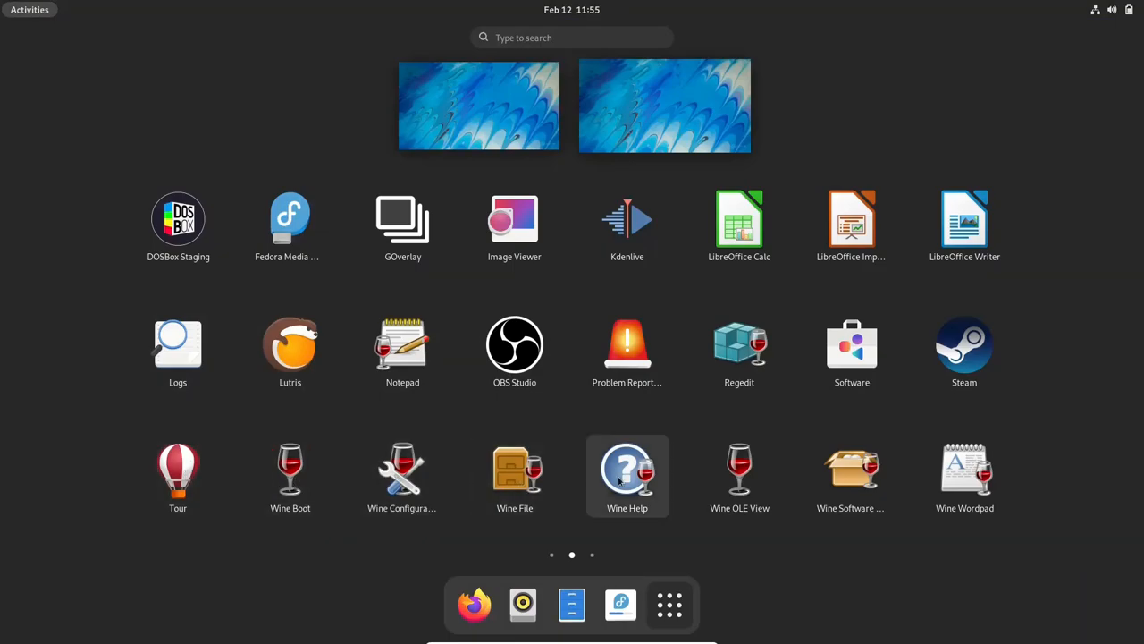
{"action": "mouse_move", "coordinate": [942, 479]}
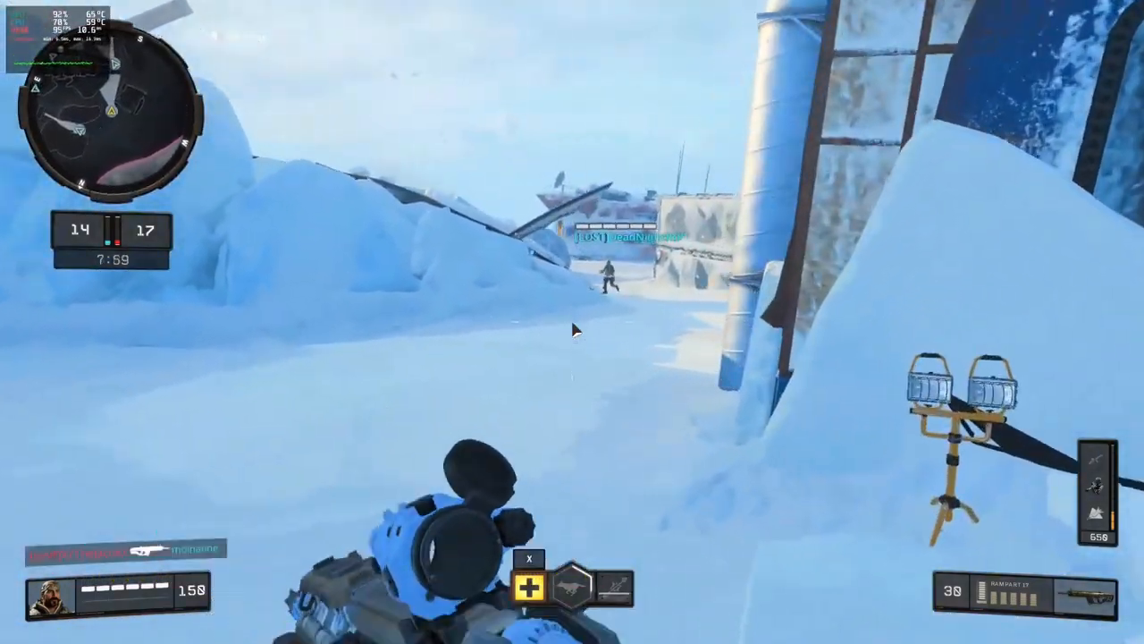
{"action": "mouse_move", "coordinate": [573, 331]}
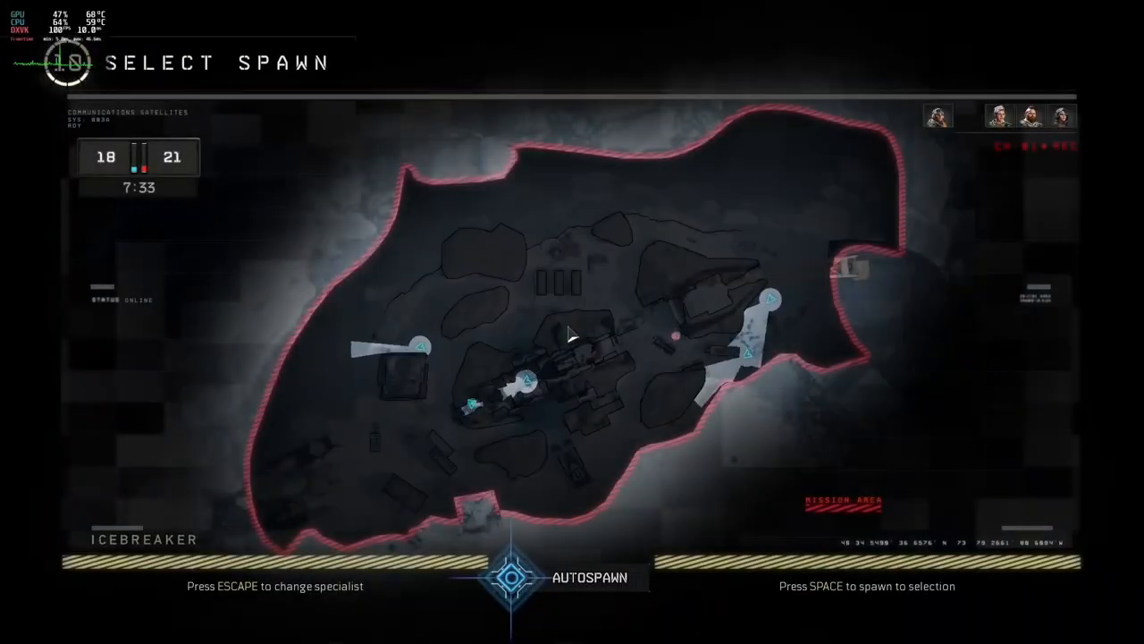
- Spawn at the selected point on the Icebreaker map
{"action": "key", "text": "space"}
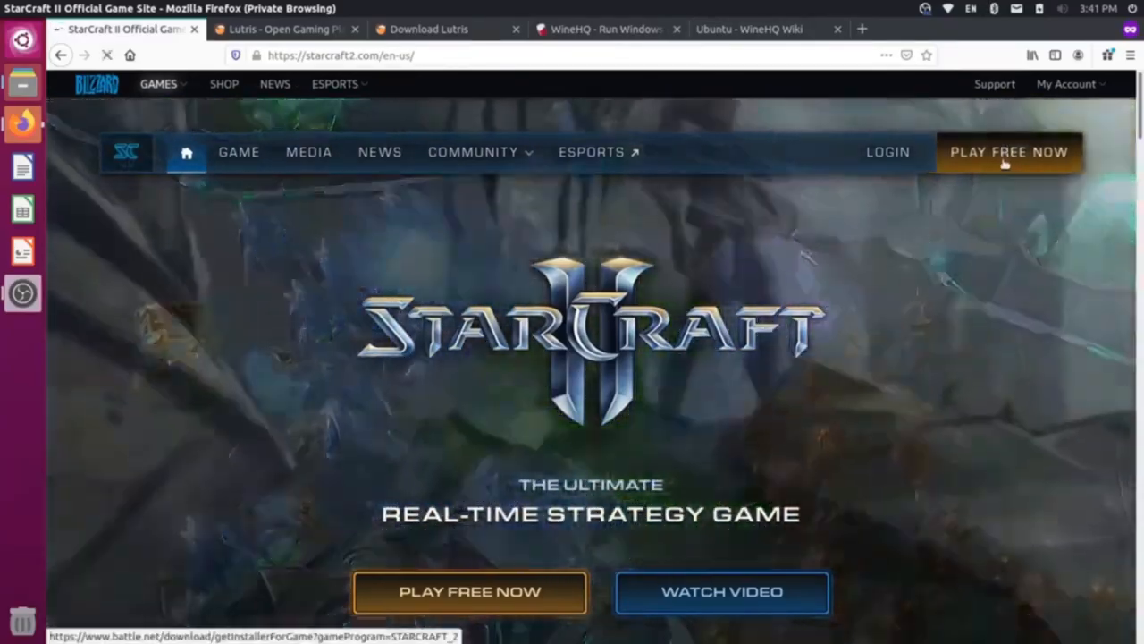
- Go from the StarCraft II site to Blizzard's downloads page and look through its Windows games
{"action": "left_click", "coordinate": [1011, 150]}
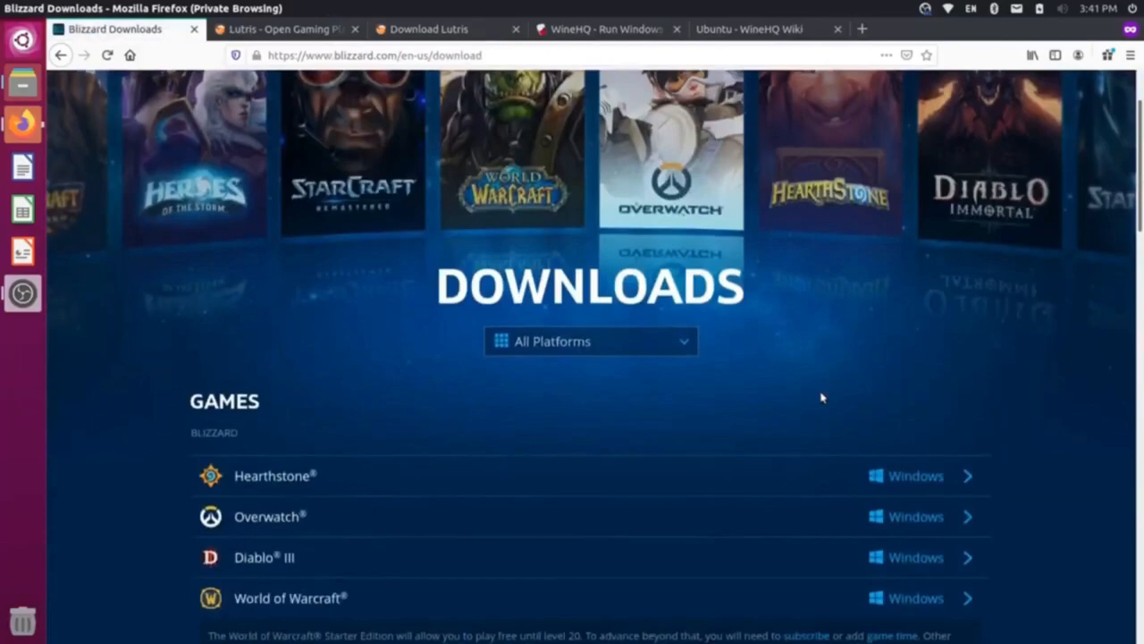
{"action": "scroll", "scroll_direction": "down", "scroll_amount": 3}
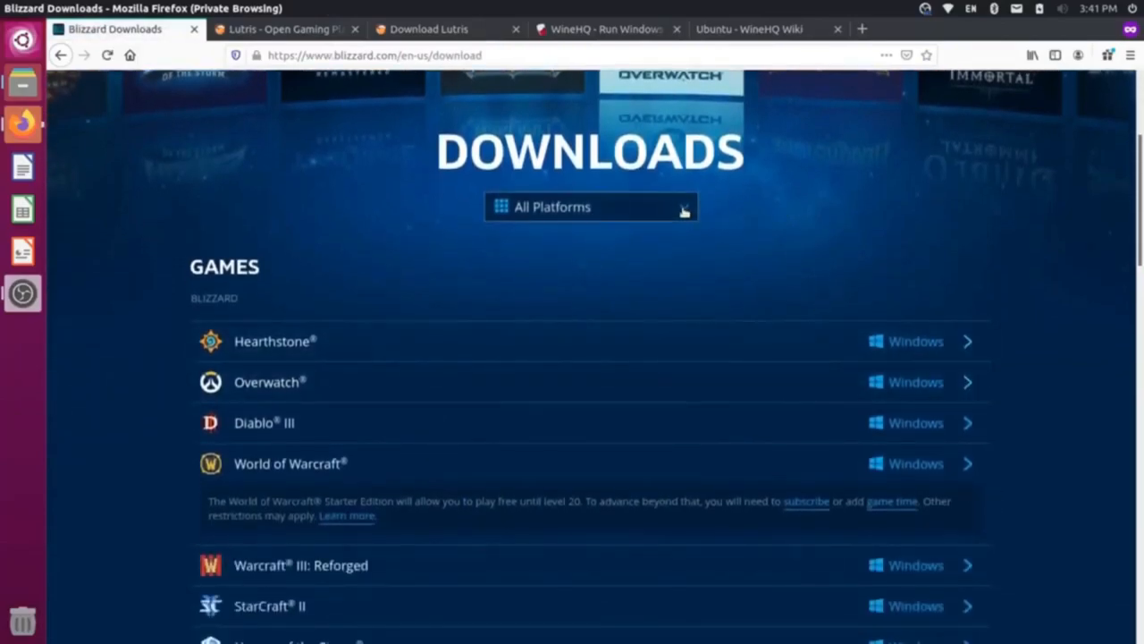
{"action": "left_click", "coordinate": [592, 208]}
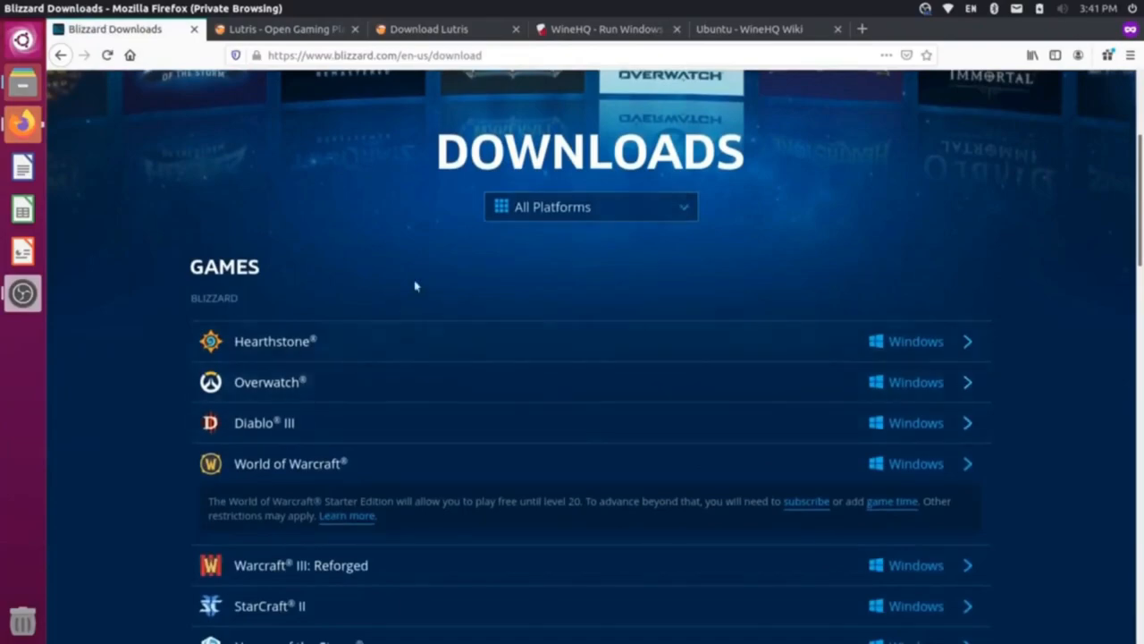
{"action": "scroll", "scroll_direction": "up", "scroll_amount": 3}
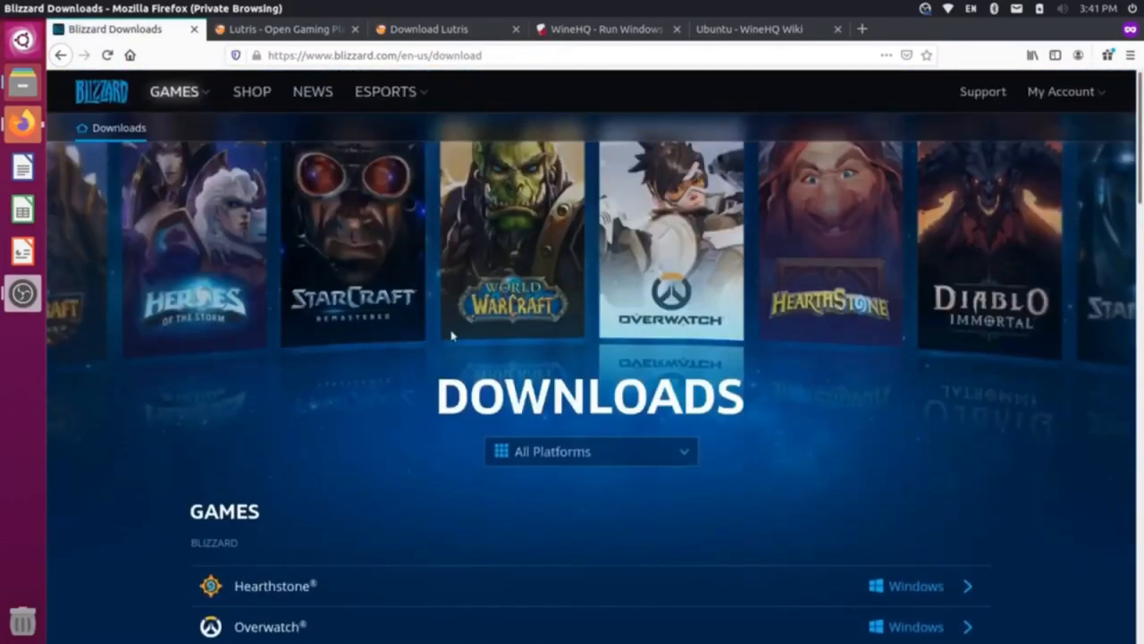
{"action": "left_click", "coordinate": [286, 28]}
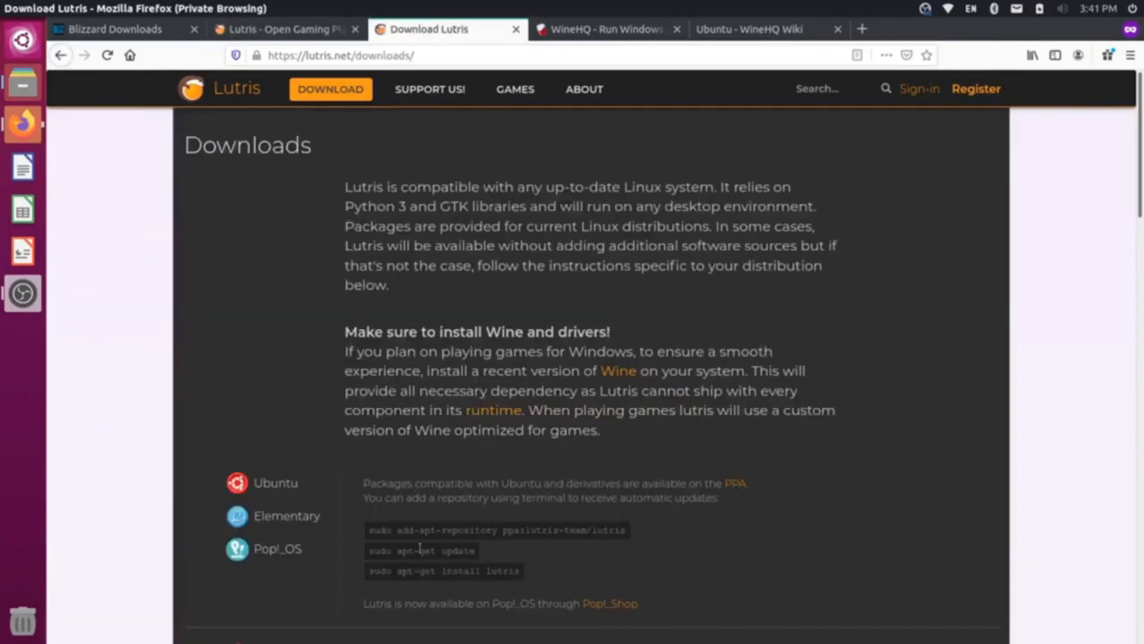
- Highlight the Ubuntu PPA install commands on the Download Lutris page
{"action": "left_click_drag", "start_coordinate": [343, 350], "coordinate": [415, 350]}
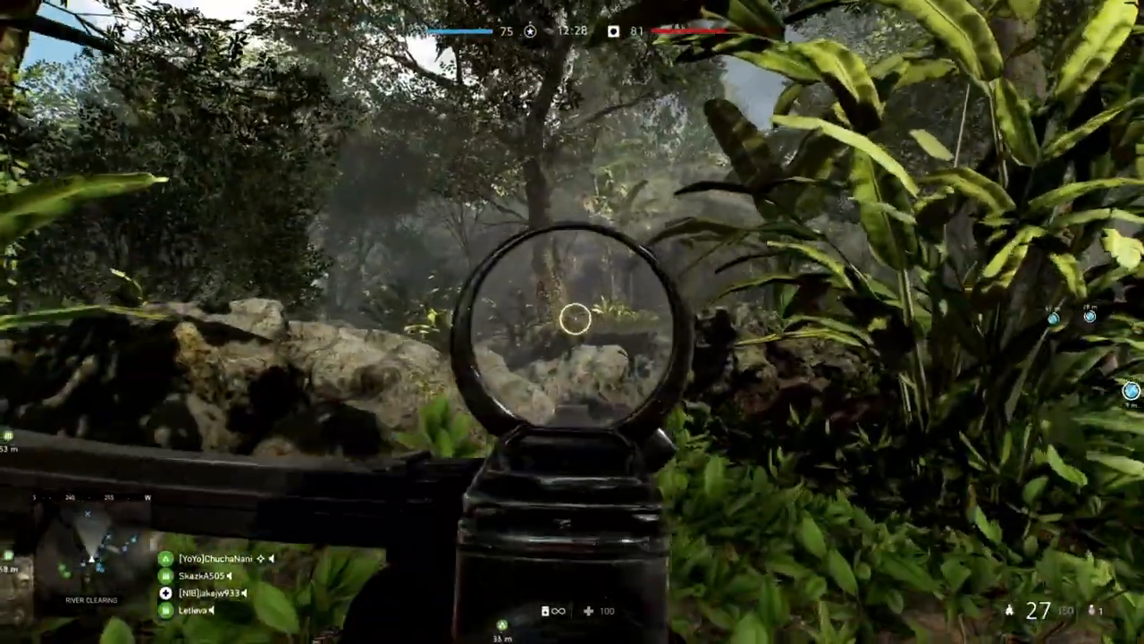
- Fire at enemies through the rifle sight and the sniper scope
{"action": "left_click", "coordinate": [572, 322]}
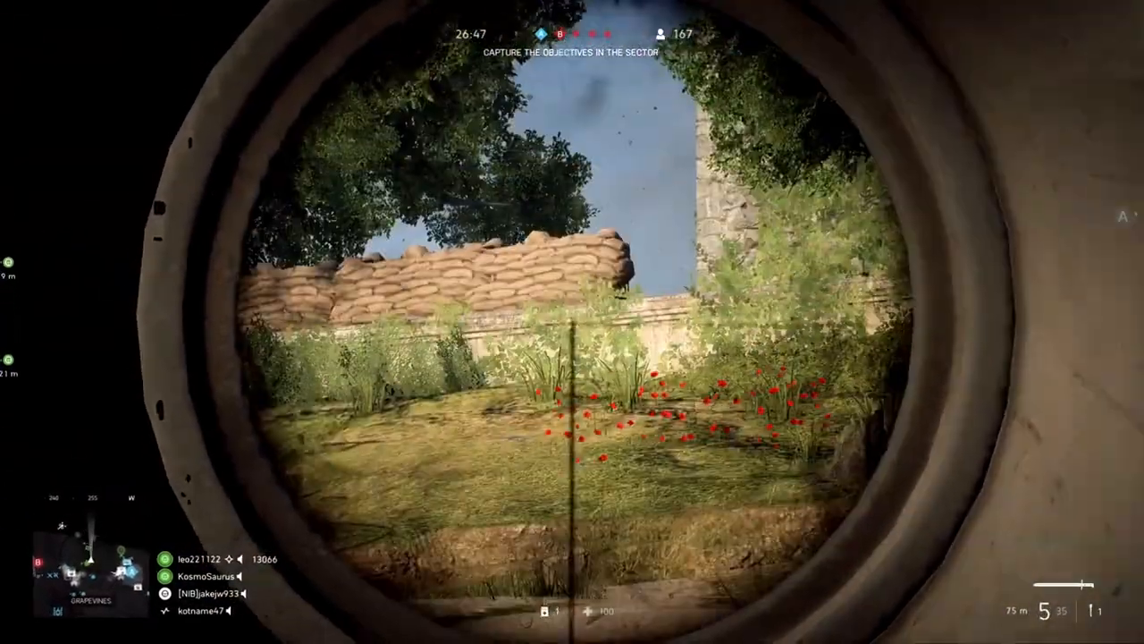
{"action": "left_click", "coordinate": [572, 322]}
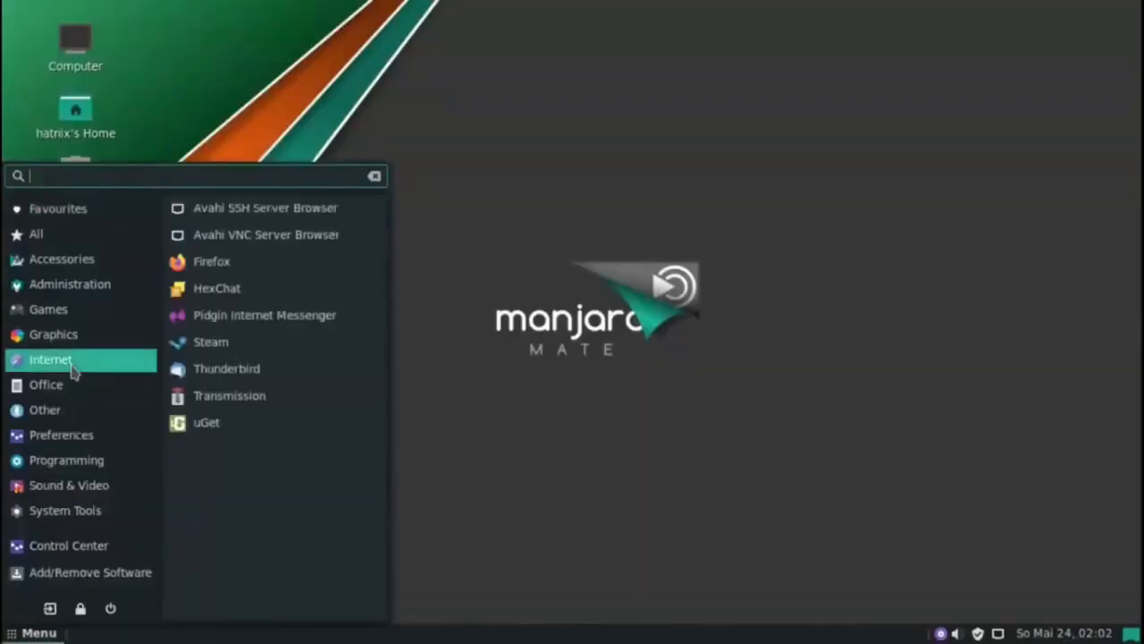
- Start Steam from the MATE Internet menu and desktop icon, visit the Store and bring up Settings
{"action": "left_click", "coordinate": [57, 207]}
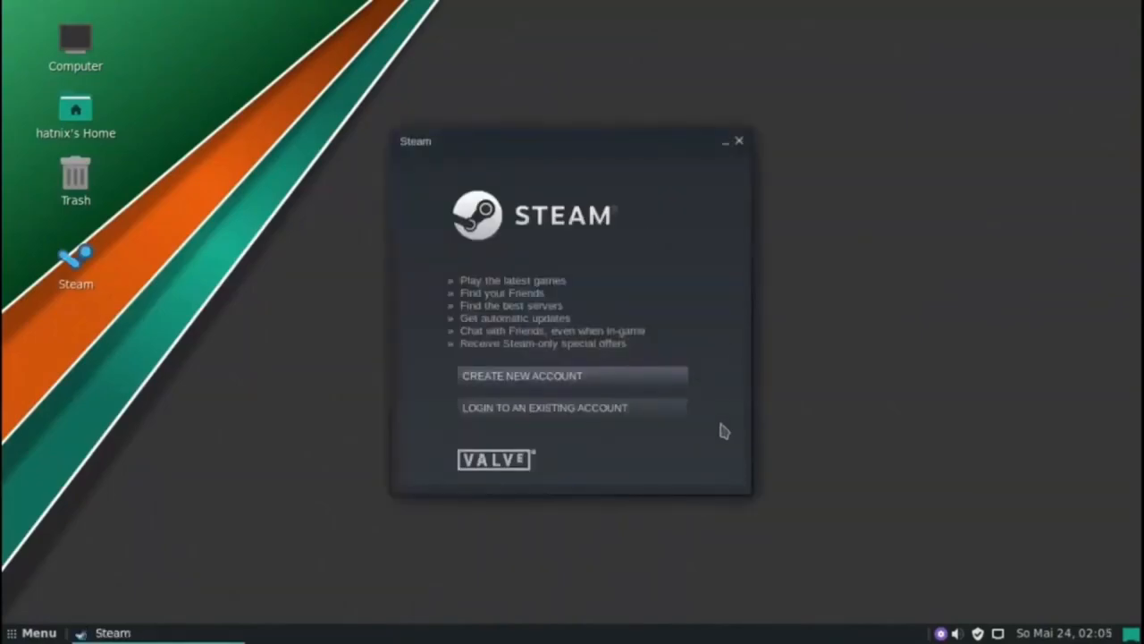
{"action": "left_click", "coordinate": [739, 139]}
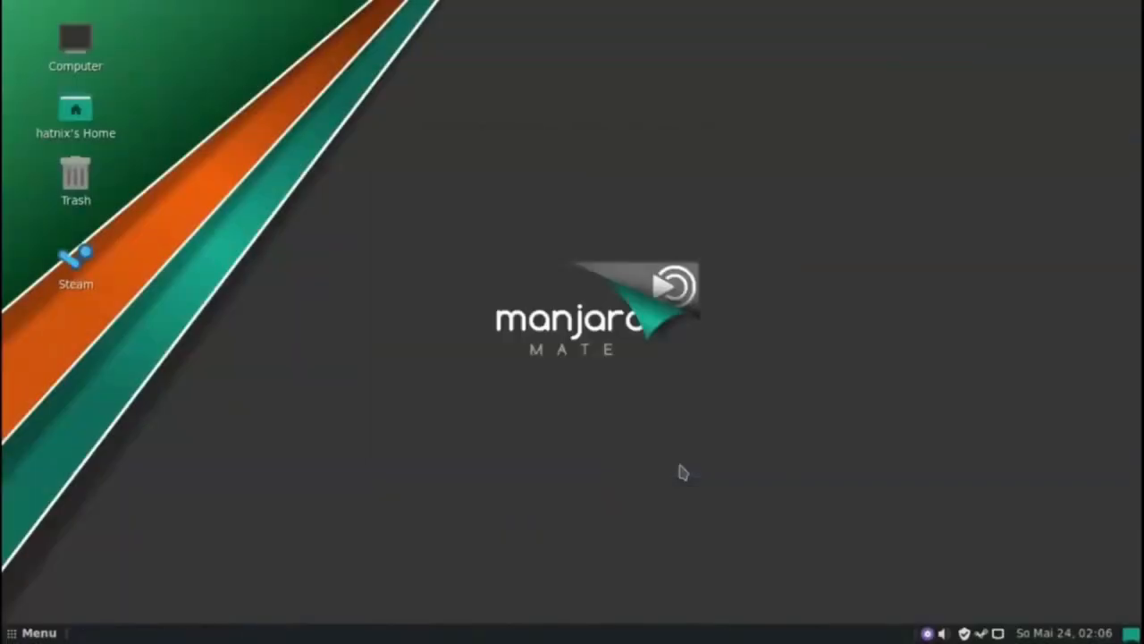
{"action": "double_click", "coordinate": [75, 259]}
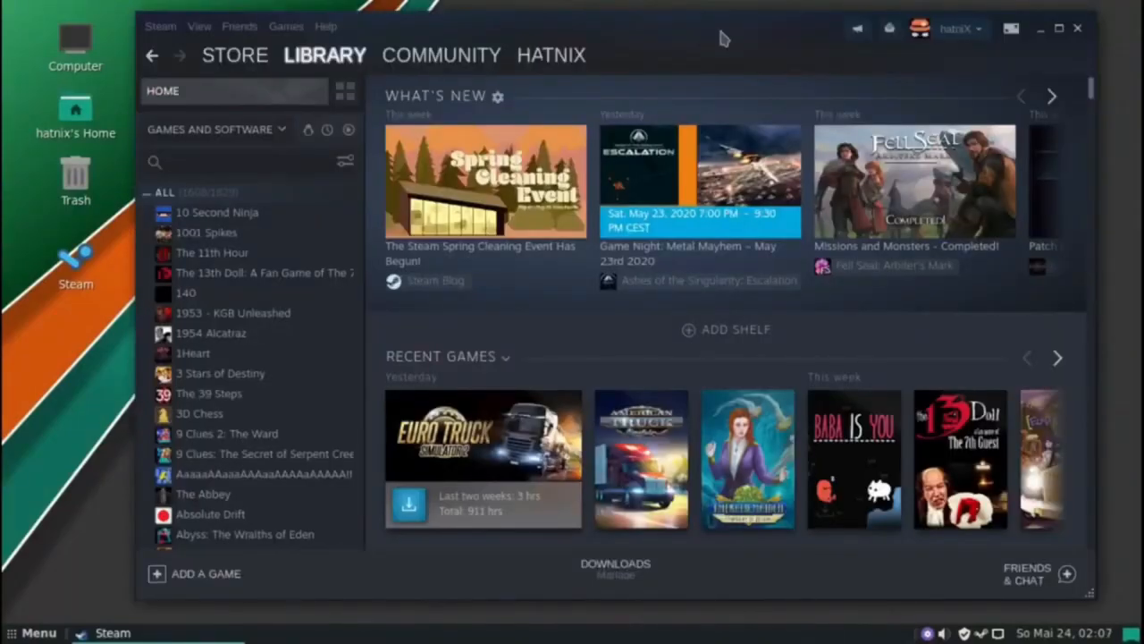
{"action": "left_click", "coordinate": [234, 56]}
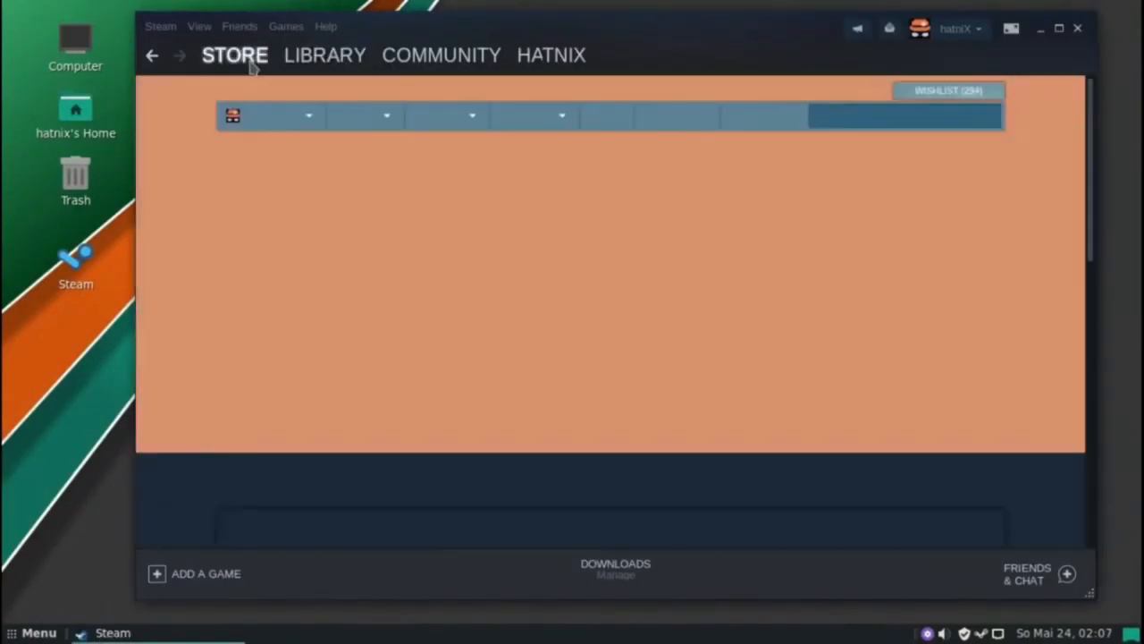
{"action": "left_click", "coordinate": [325, 56]}
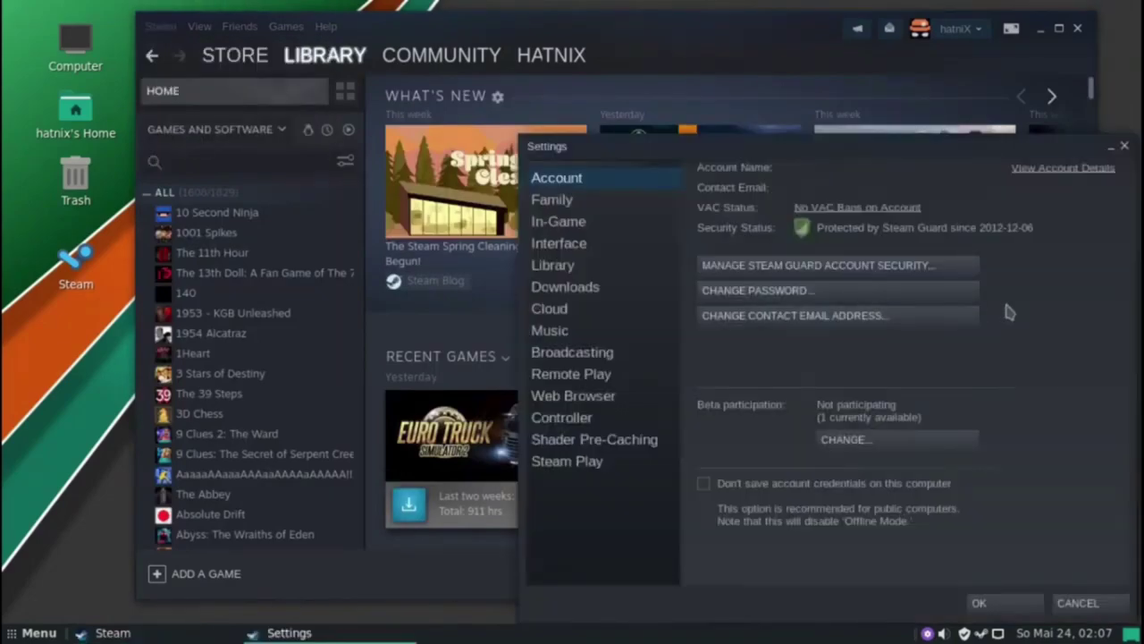
{"action": "mouse_move", "coordinate": [582, 468]}
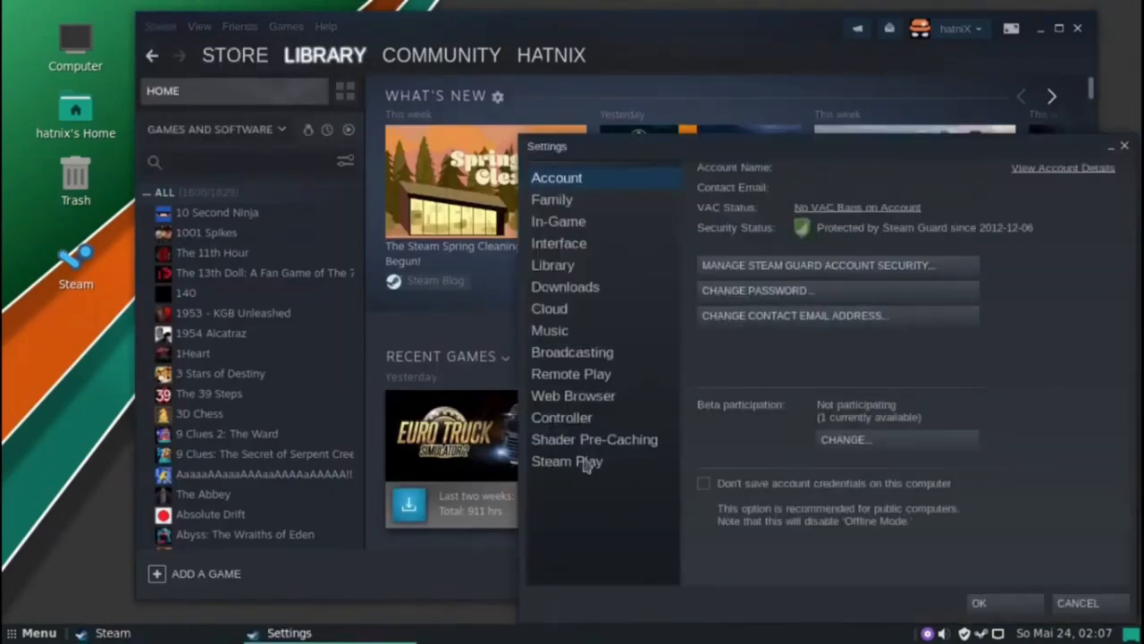
- Review the Steam Play page with Proton 5.0-7 for supported titles and close with OK
{"action": "left_click", "coordinate": [567, 461]}
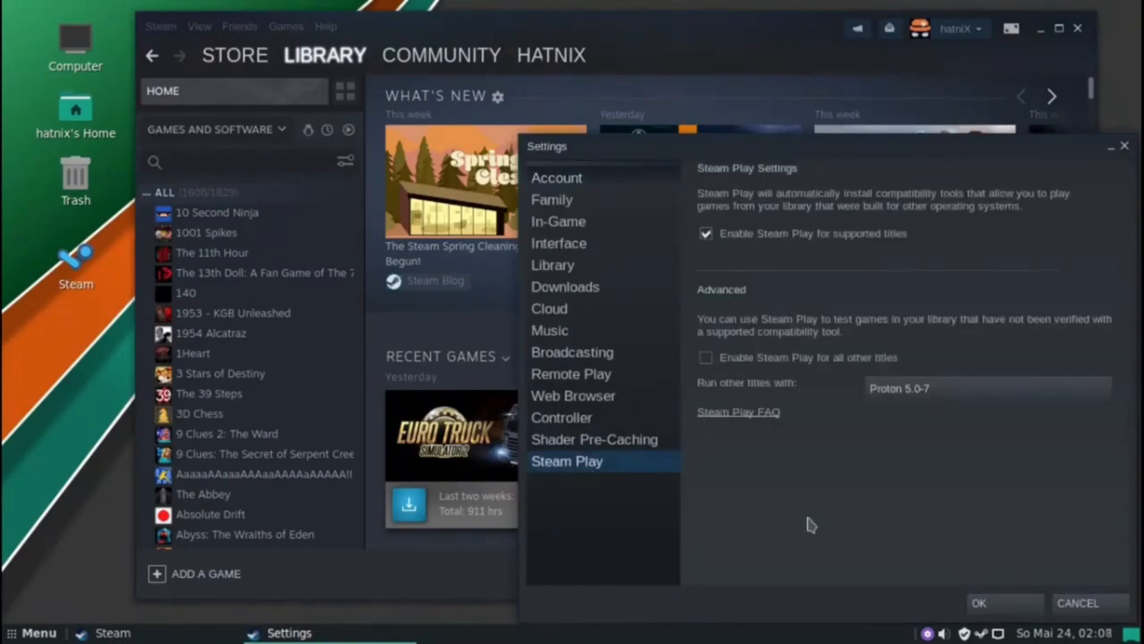
{"action": "mouse_move", "coordinate": [1004, 256]}
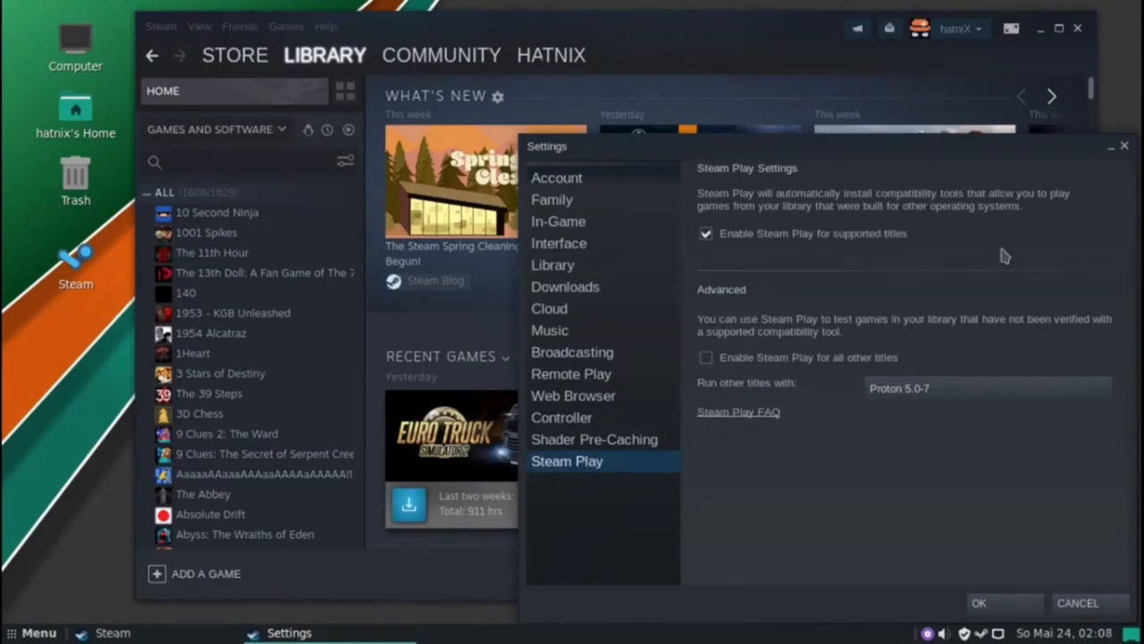
{"action": "mouse_move", "coordinate": [901, 499]}
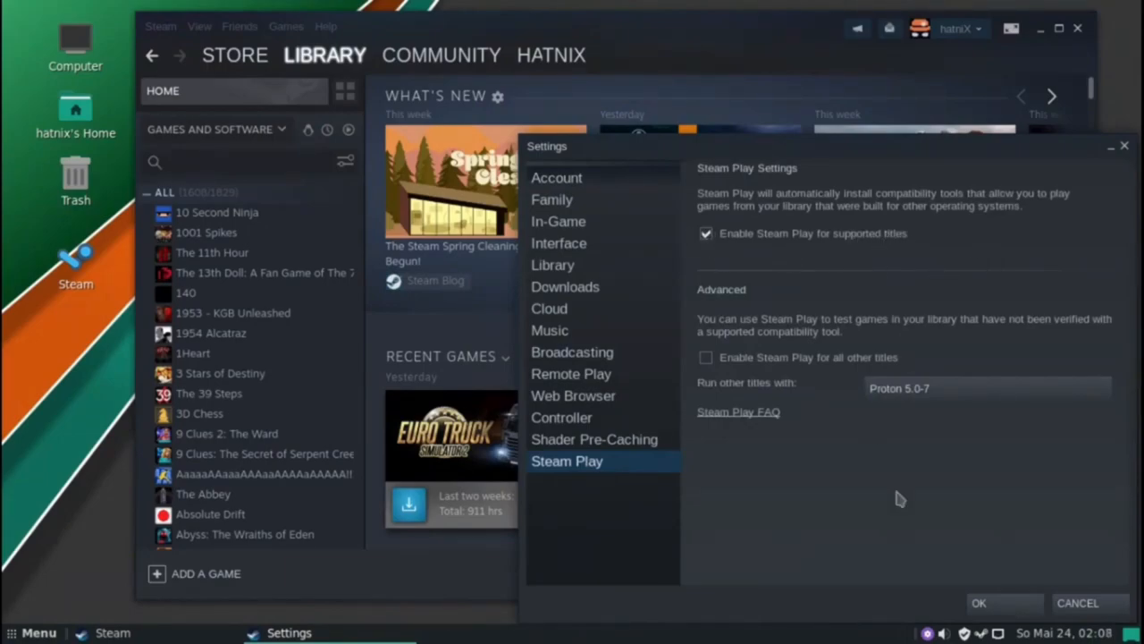
{"action": "left_click", "coordinate": [705, 357]}
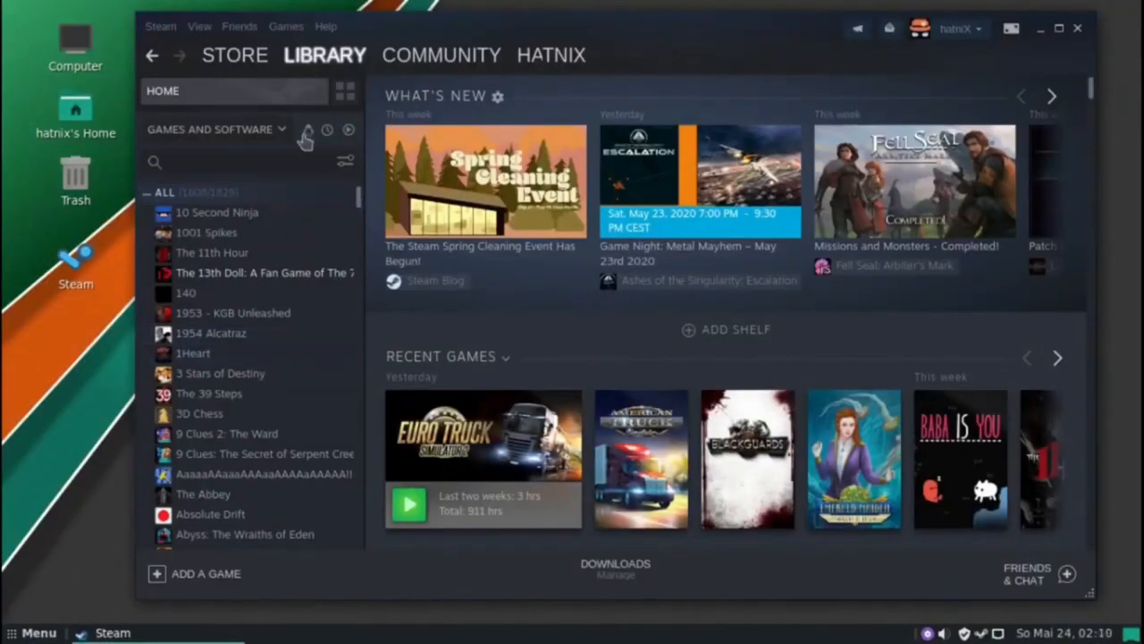
- Select Absolute Drift in the Steam library sidebar to show its game page
{"action": "left_click", "coordinate": [211, 515]}
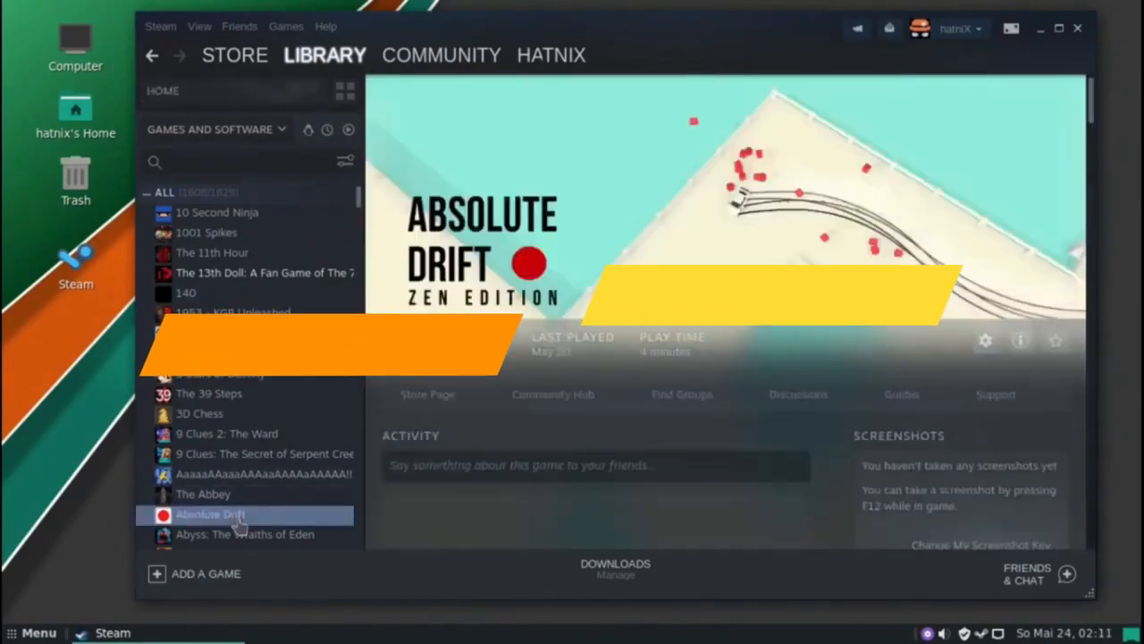
{"action": "left_click", "coordinate": [244, 515]}
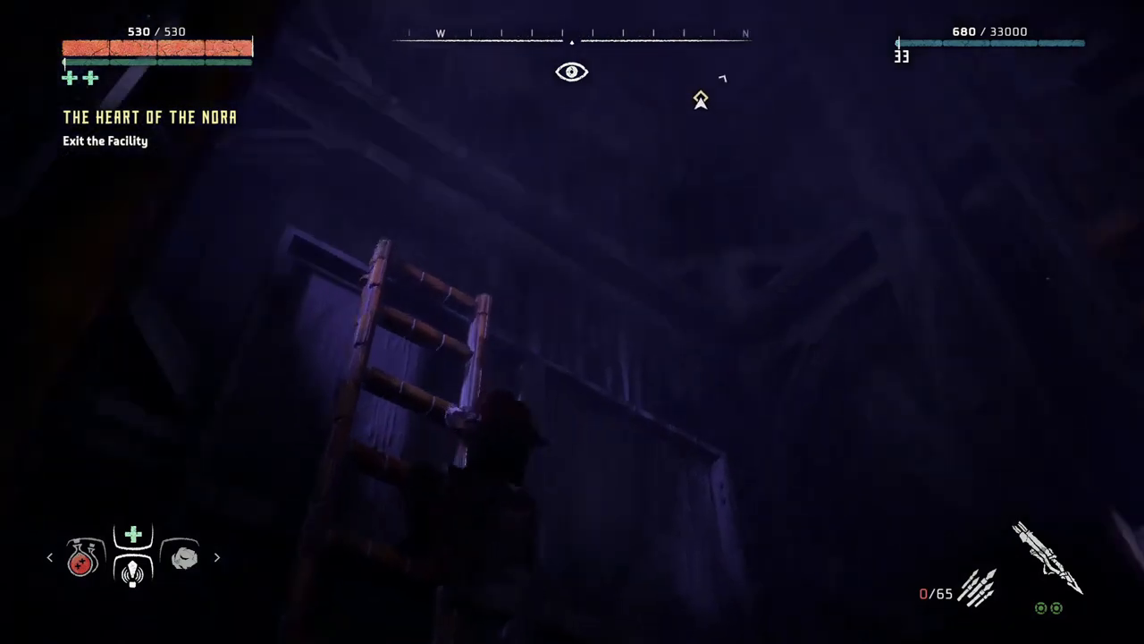
- Climb up the ladder with W to head toward the facility exit
{"action": "key", "text": "w"}
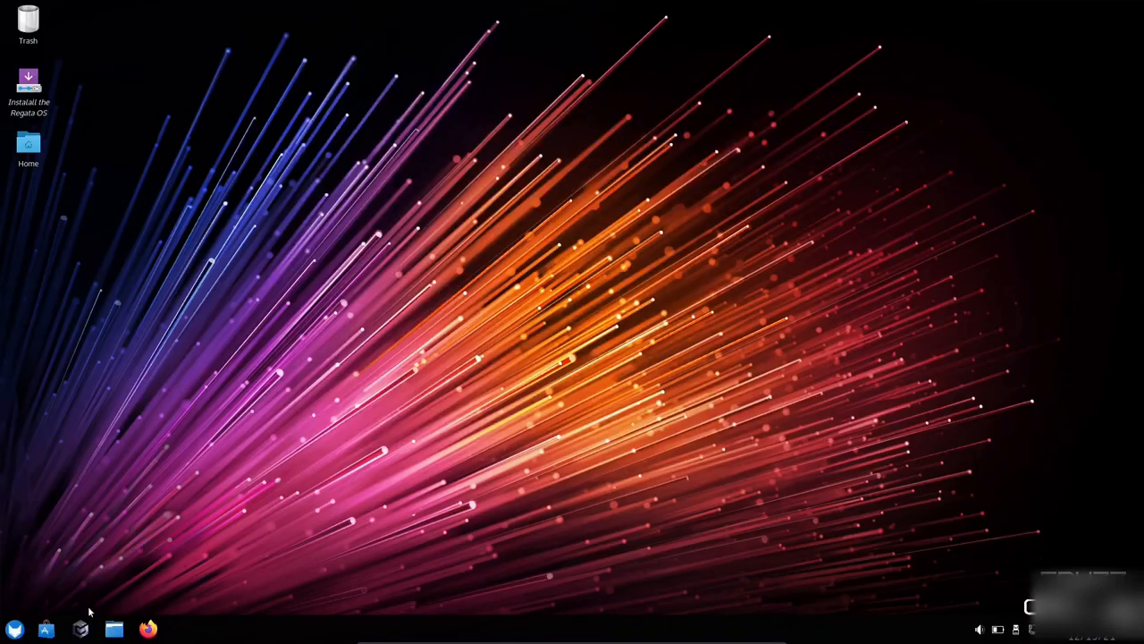
- Launch the Regata OS Store from the taskbar, landing on its Discover page
{"action": "left_click", "coordinate": [79, 630]}
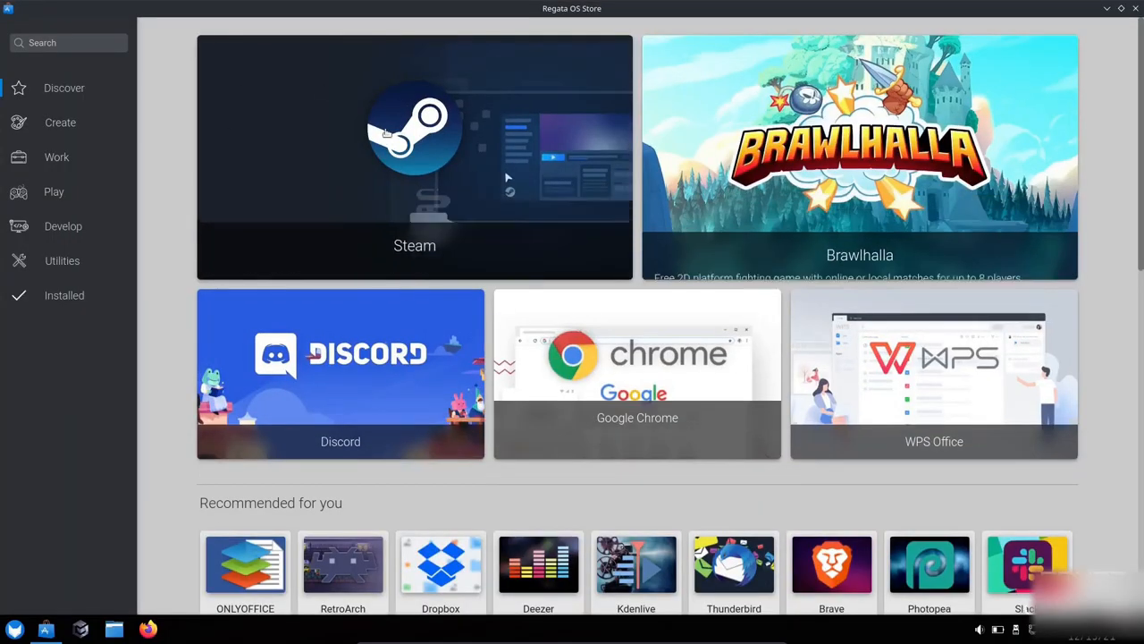
- Search the store for 'obs' to surface OBS Studio and Kdenlive in the results
{"action": "scroll", "scroll_direction": "down", "scroll_amount": 3}
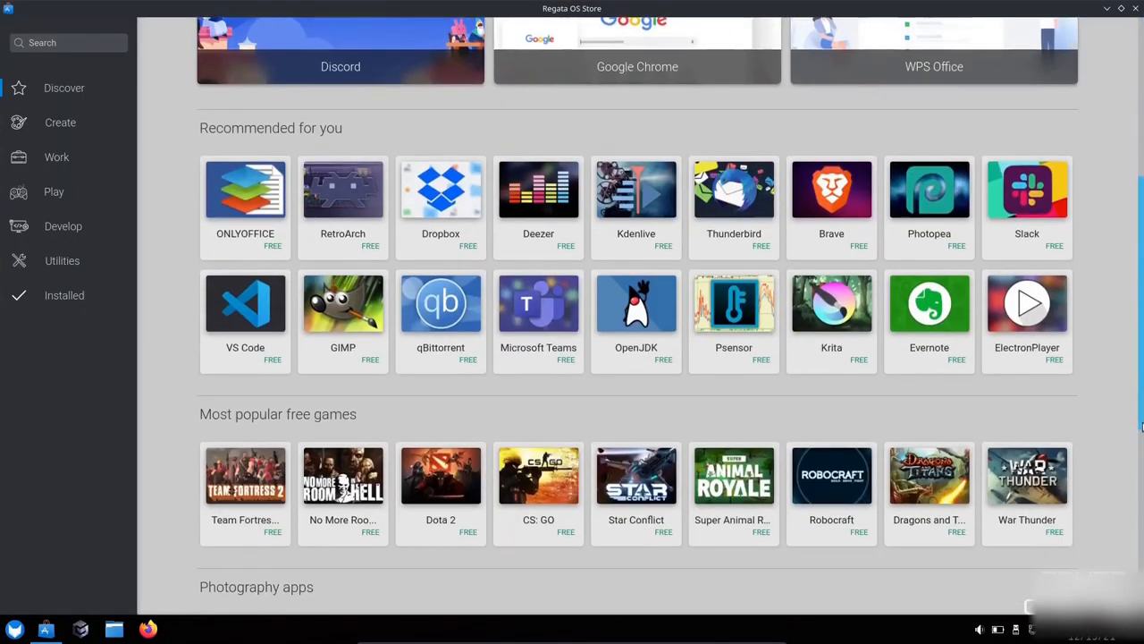
{"action": "type", "text": "obs"}
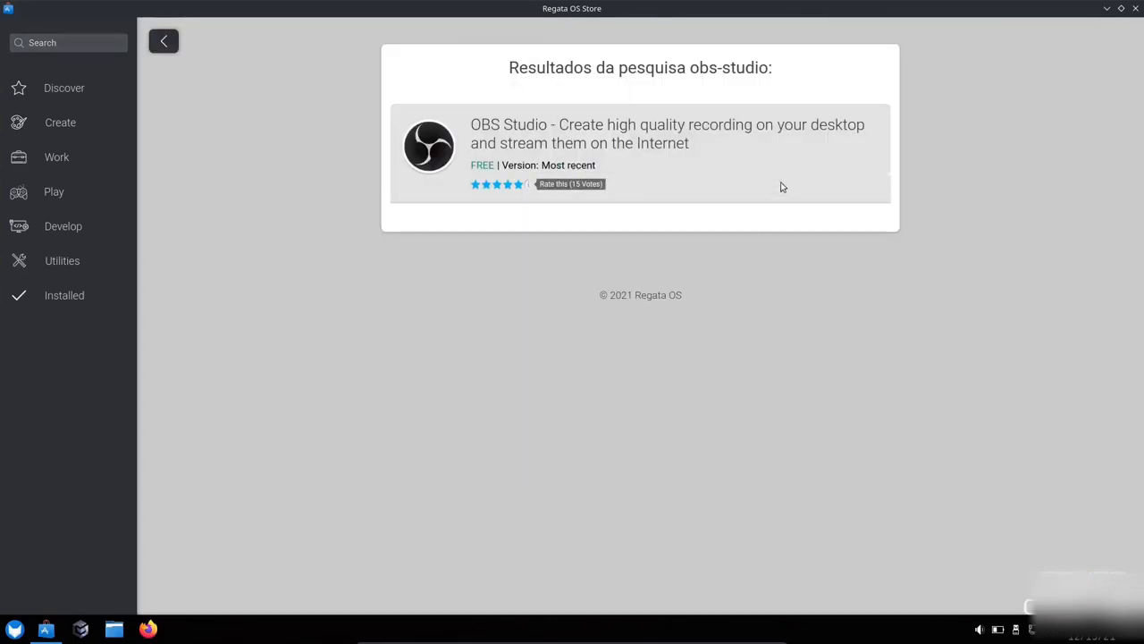
{"action": "left_click", "coordinate": [164, 42]}
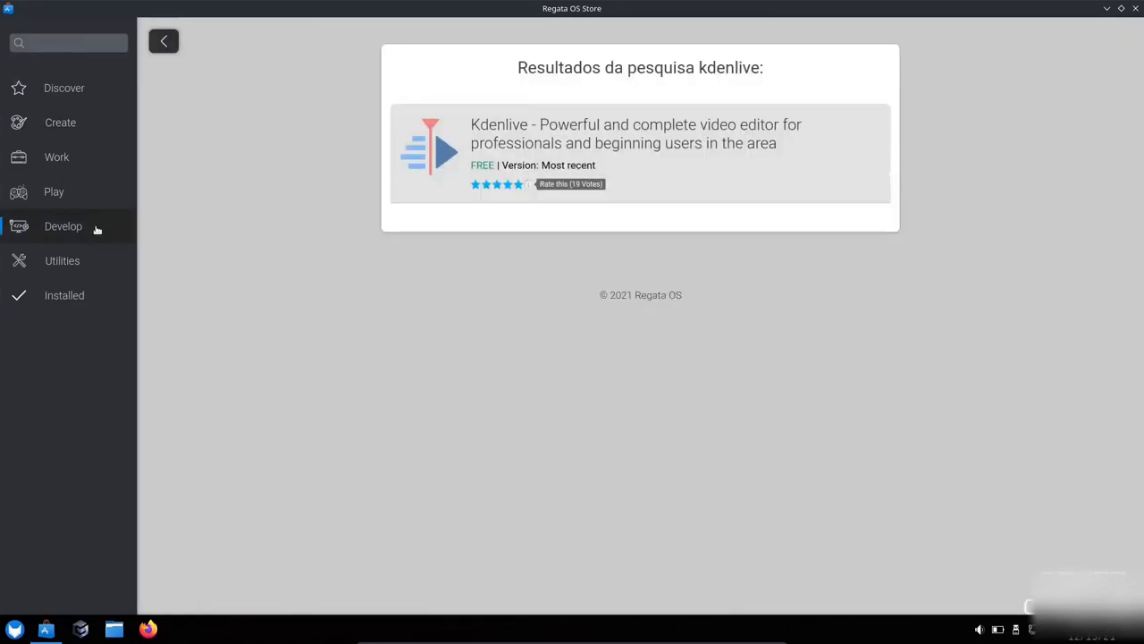
- Browse the Create category of creative-work apps from the store sidebar
{"action": "left_click", "coordinate": [61, 121]}
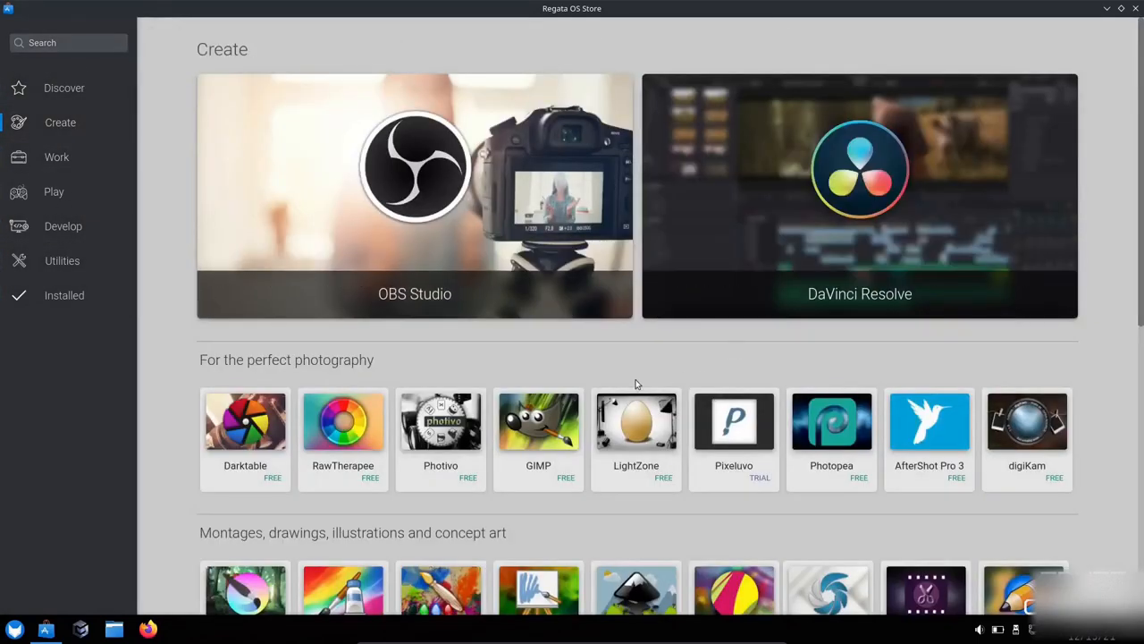
{"action": "scroll", "scroll_direction": "down", "scroll_amount": 3}
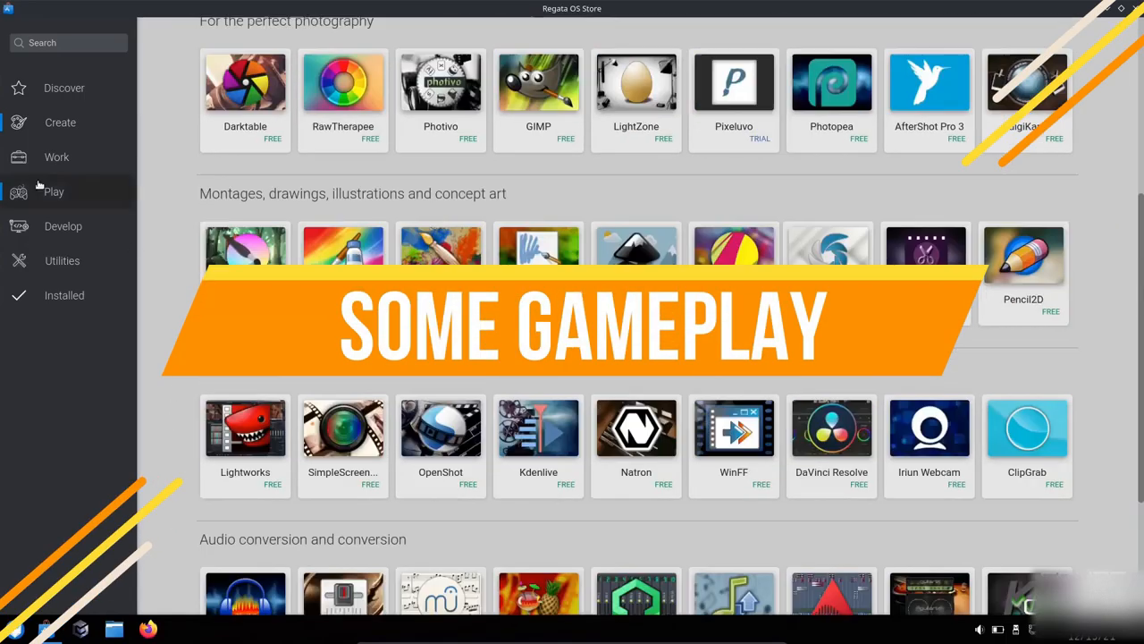
{"action": "left_click", "coordinate": [57, 157]}
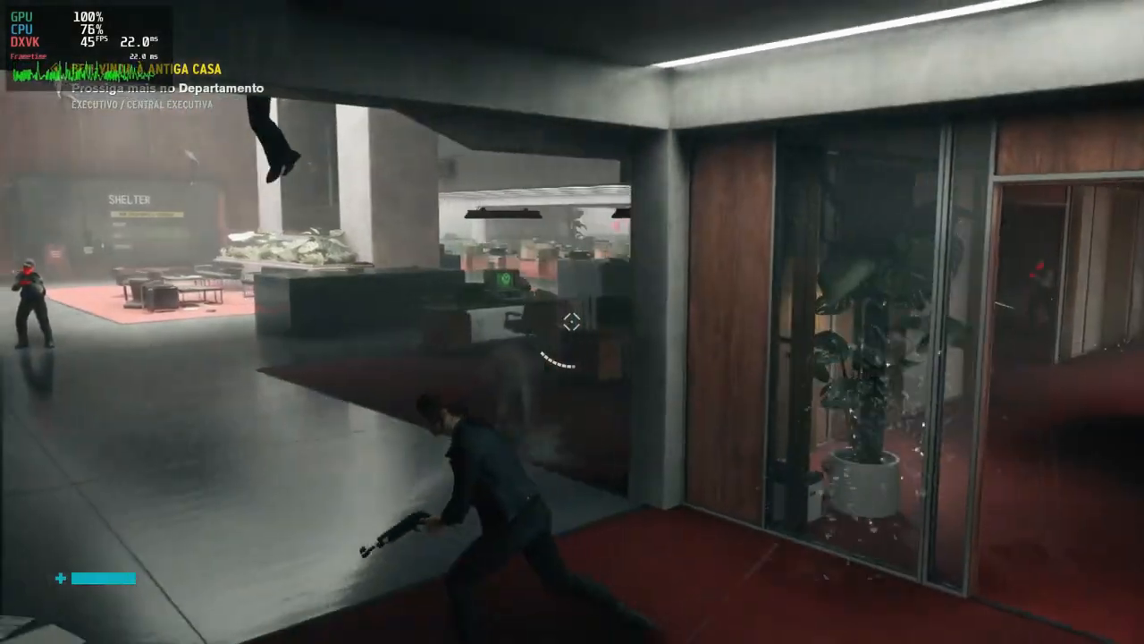
- Fire the service weapon at an enemy in the executive office
{"action": "left_click", "coordinate": [569, 336]}
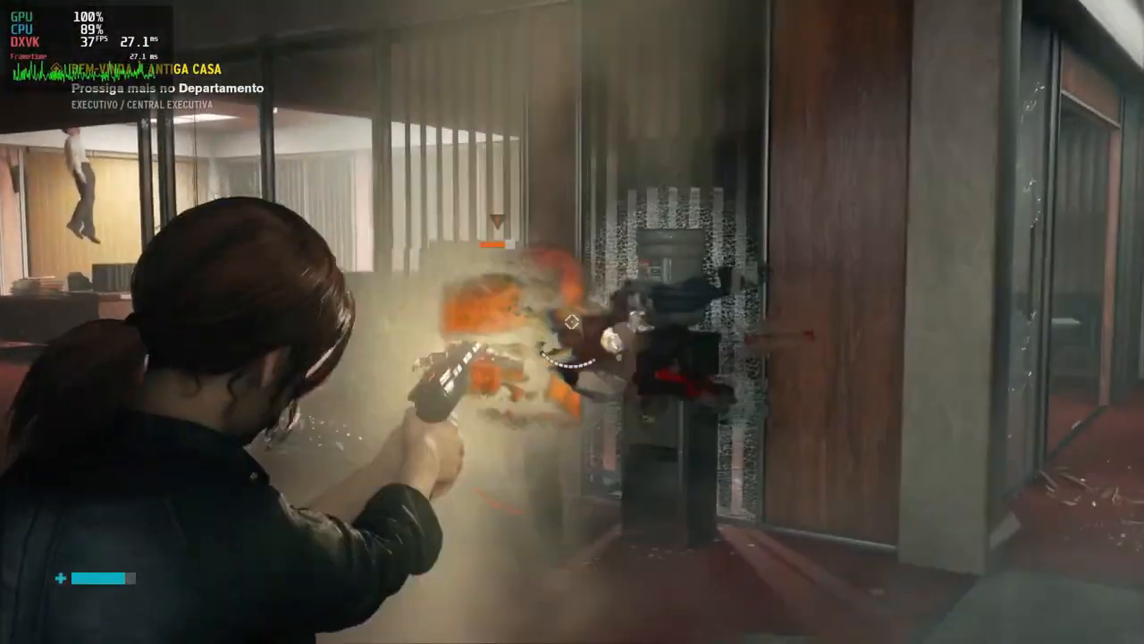